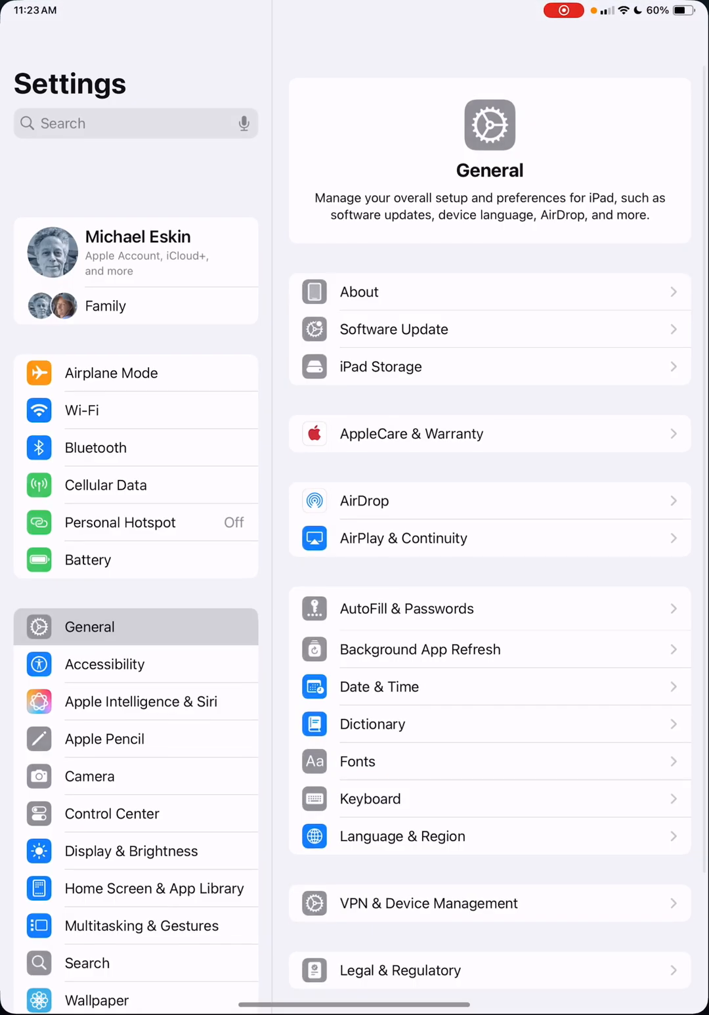
- Scroll to Safari's settings to find downloads saving to On My iPad
{"action": "scroll", "scroll_direction": "down", "scroll_amount": 3}
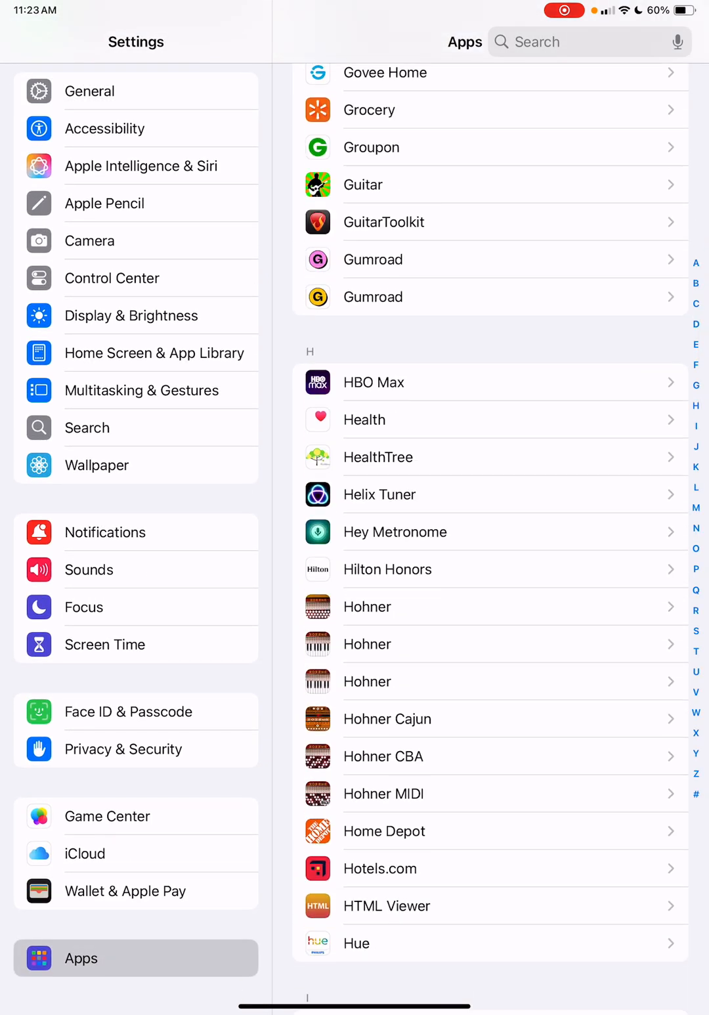
{"action": "scroll", "scroll_direction": "down", "scroll_amount": 3}
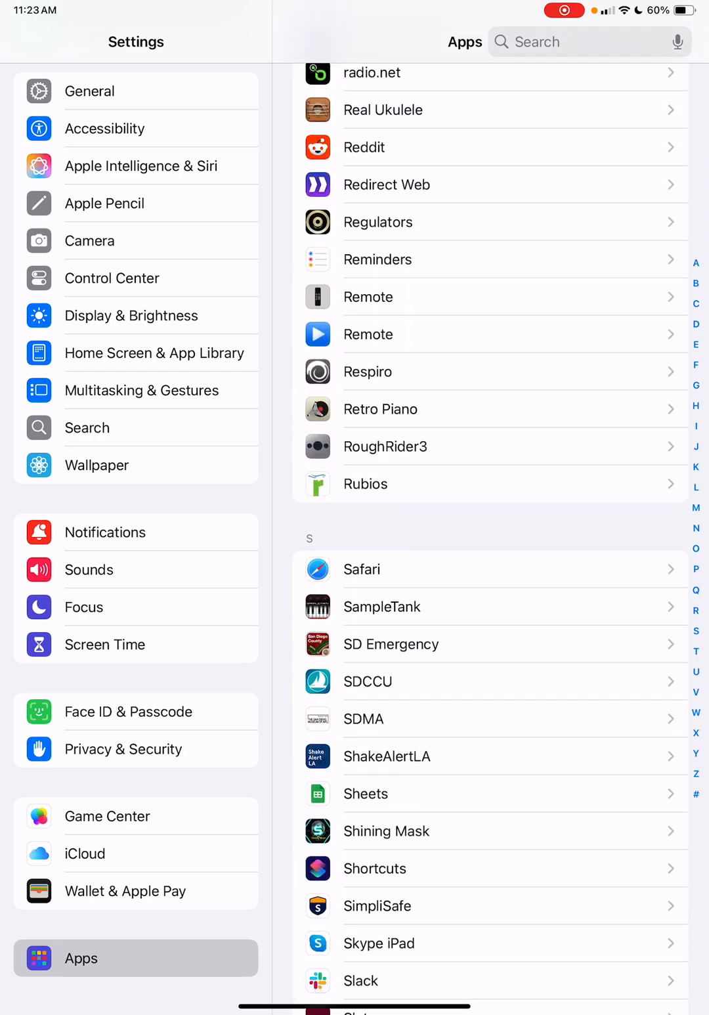
{"action": "left_click", "coordinate": [361, 569]}
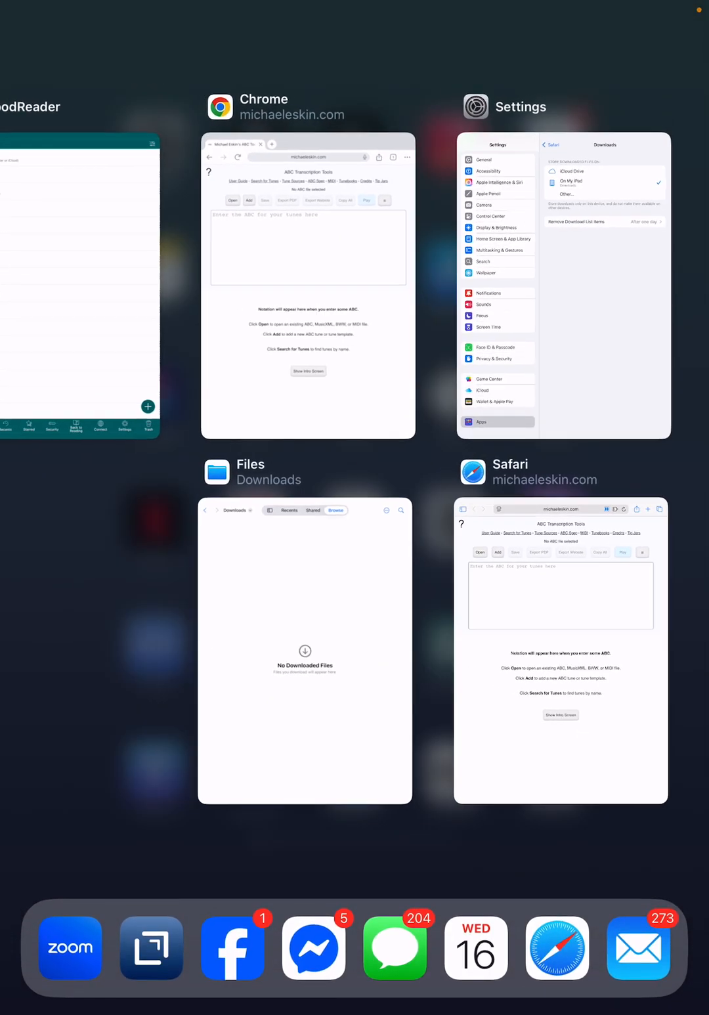
- Confirm Files' Downloads folder is empty, then browse iCloud Drive, Recents and the locations sidebar
{"action": "left_click", "coordinate": [305, 653]}
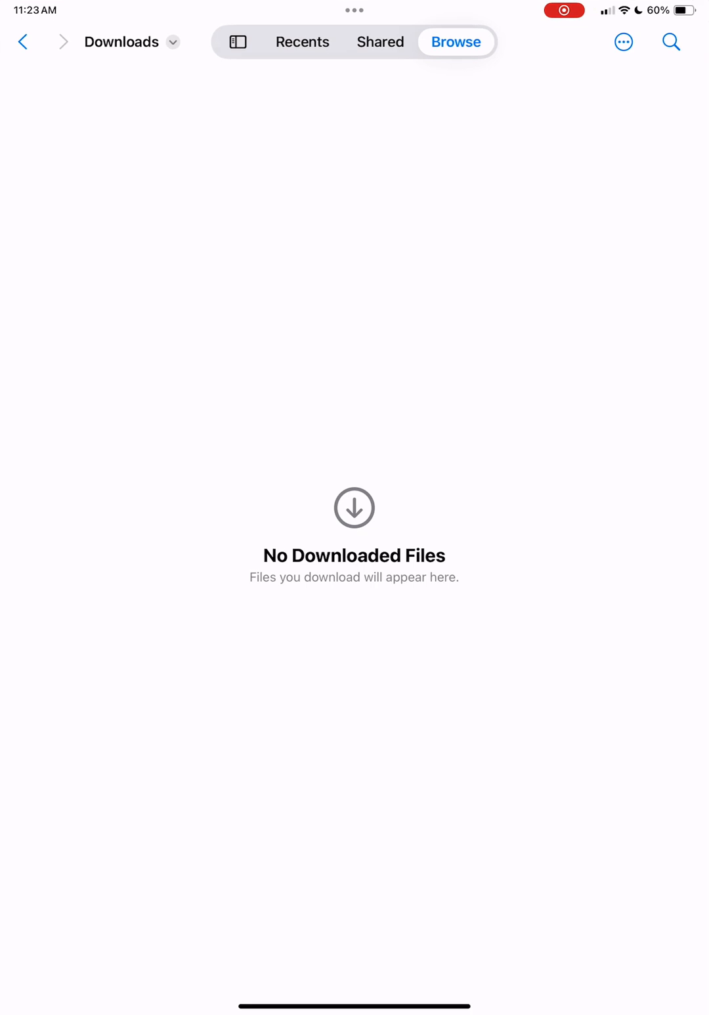
{"action": "left_click", "coordinate": [24, 42]}
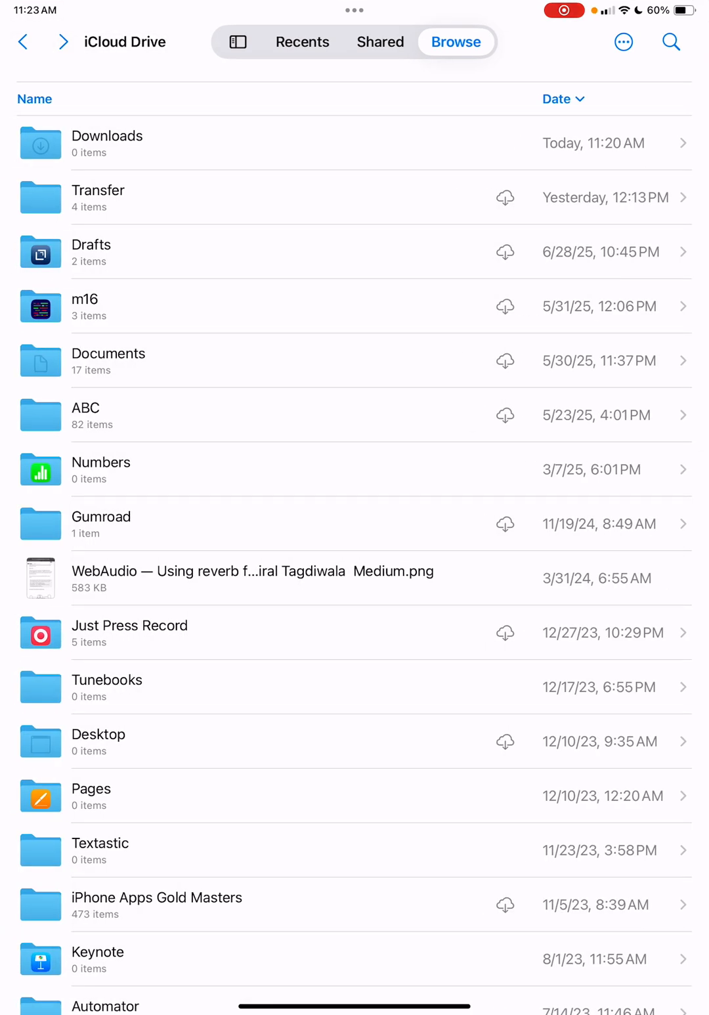
{"action": "left_click", "coordinate": [302, 41]}
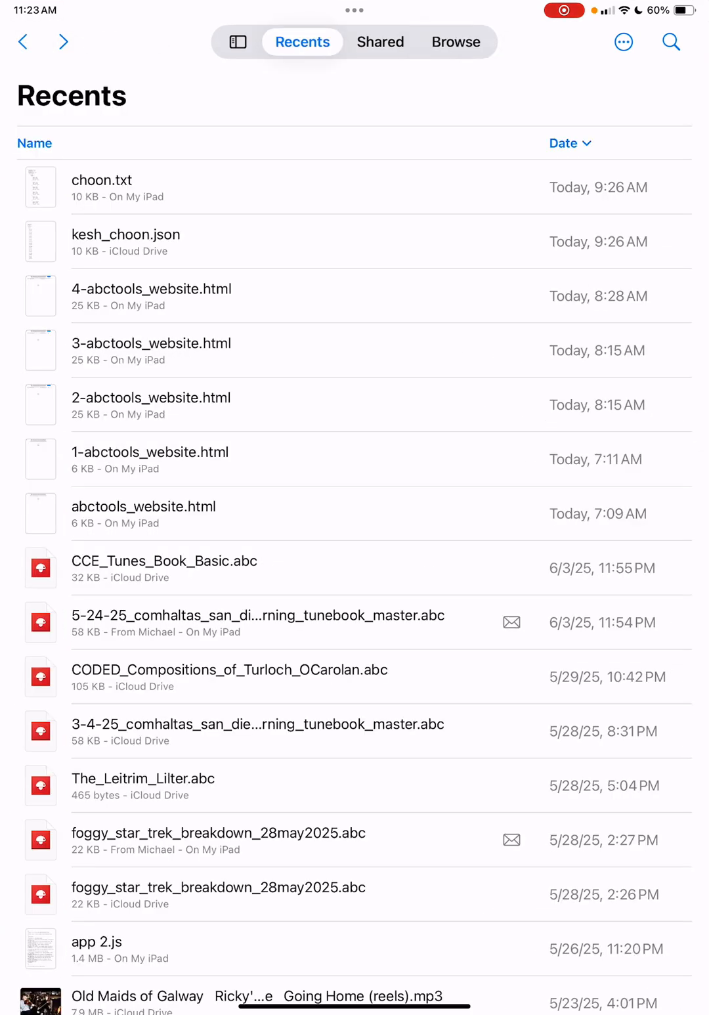
{"action": "left_click", "coordinate": [237, 41]}
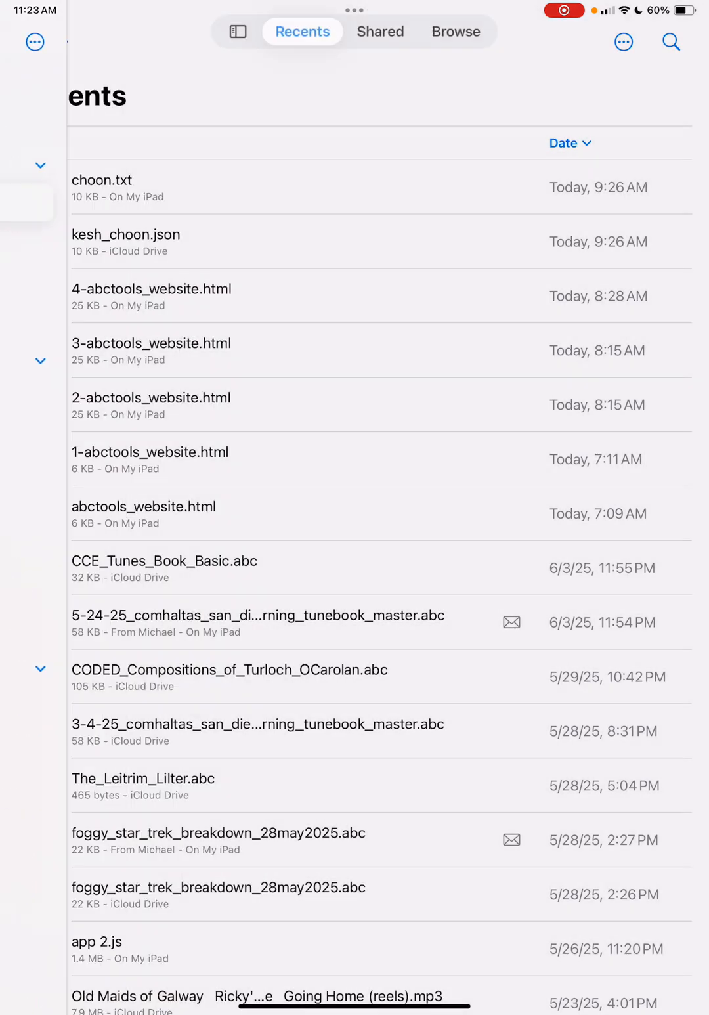
{"action": "left_click", "coordinate": [456, 41]}
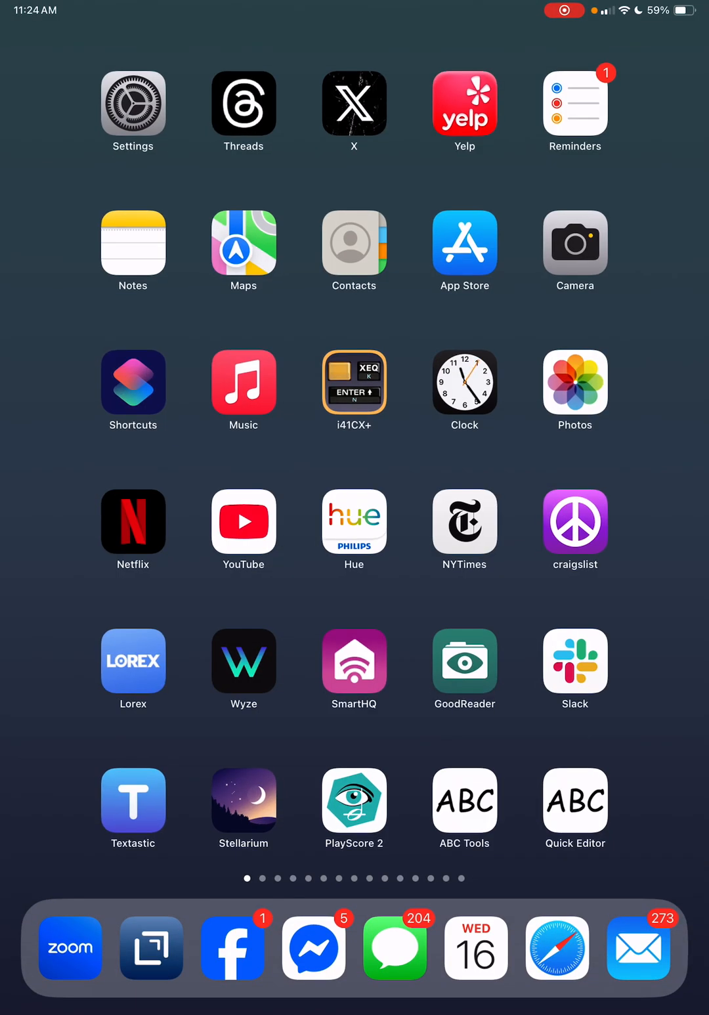
- In Safari, load the three Cooley's tunes, save as Cooley's Set.txt and accept the download
{"action": "left_click", "coordinate": [464, 802]}
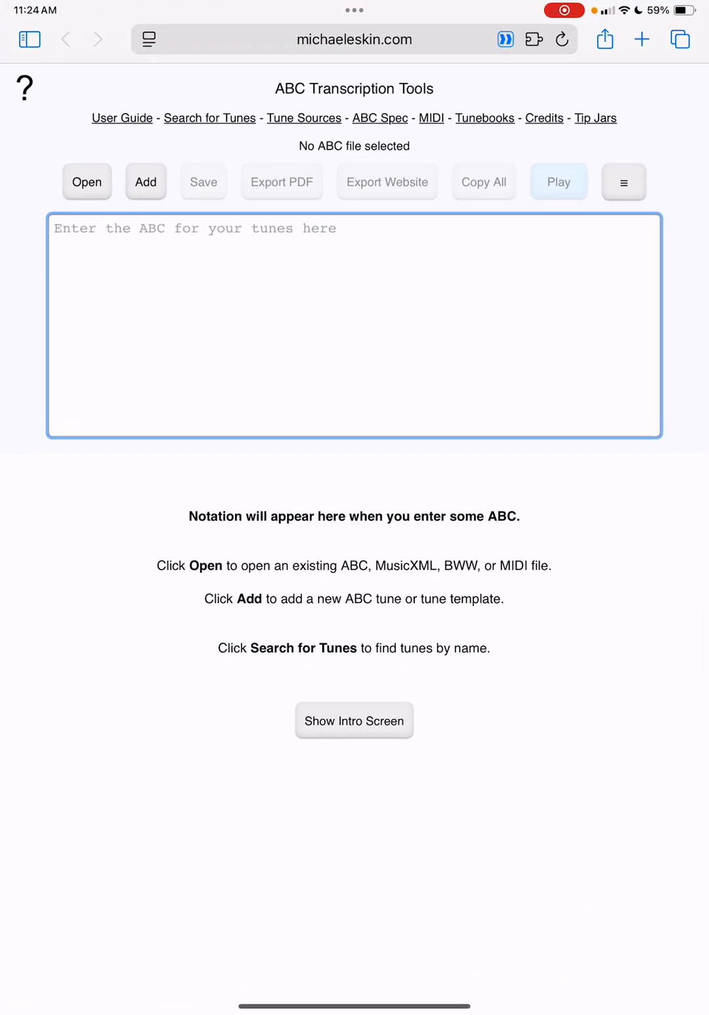
{"action": "left_click", "coordinate": [145, 181]}
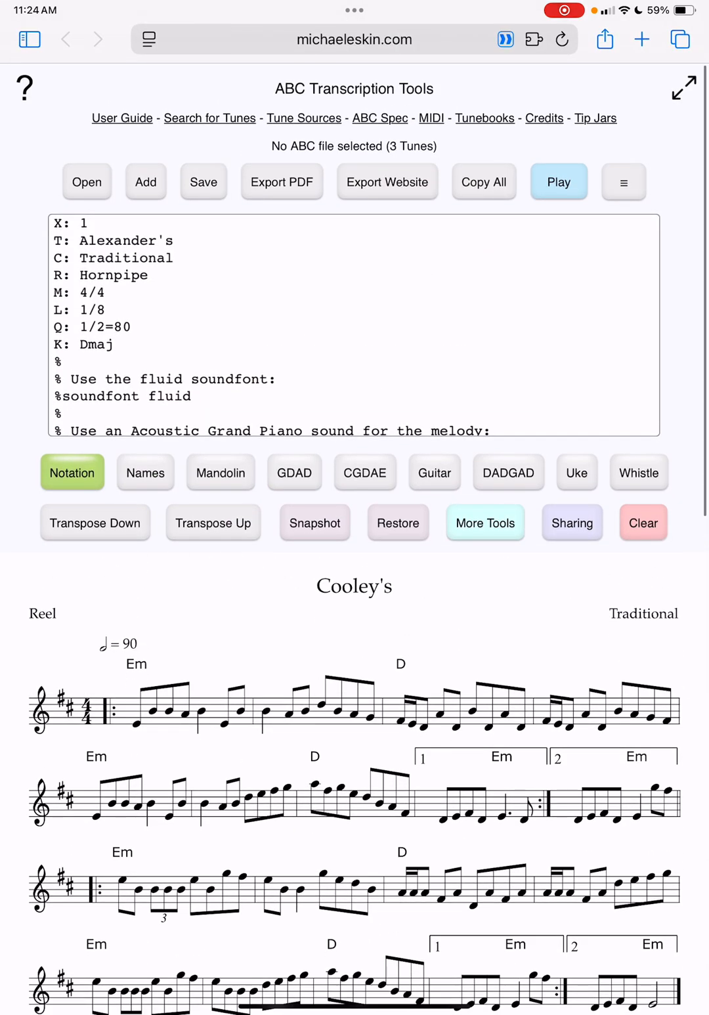
{"action": "left_click", "coordinate": [203, 182]}
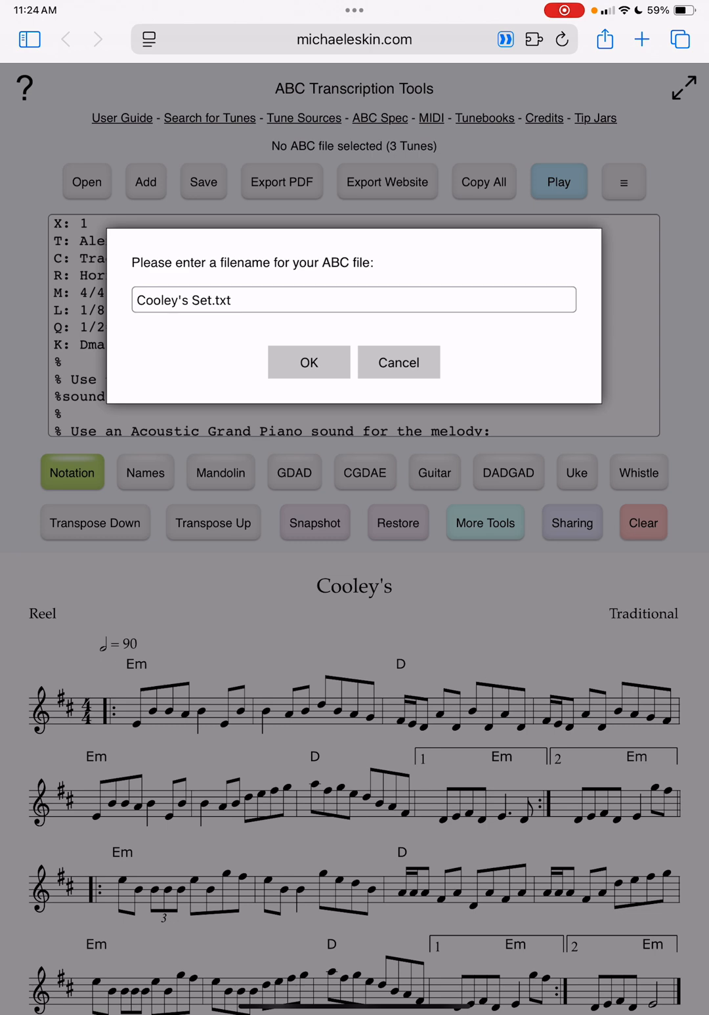
{"action": "left_click", "coordinate": [308, 362]}
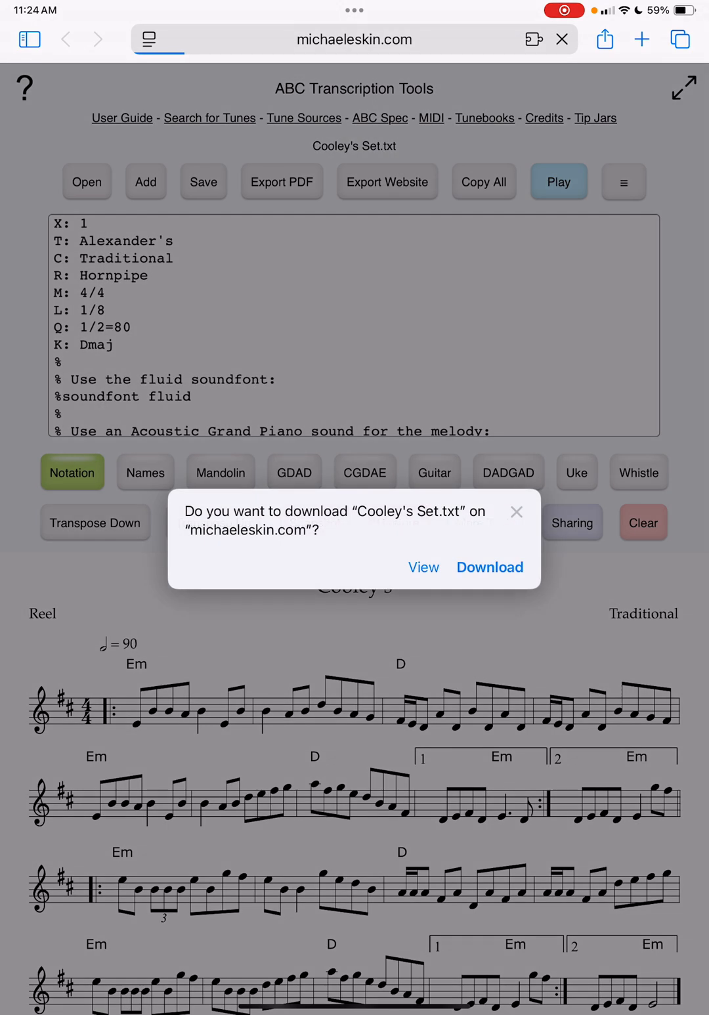
{"action": "left_click", "coordinate": [489, 566]}
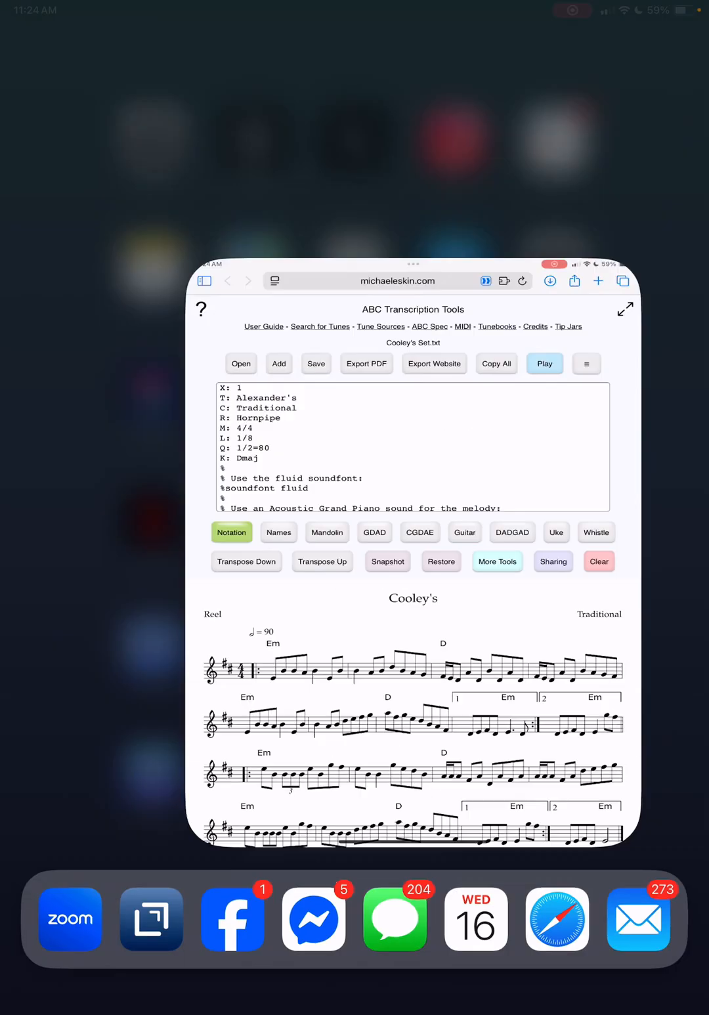
- Find Files via Spotlight and see Downloads holds only four older items, no Cooley's Set
{"action": "type", "text": "chr"}
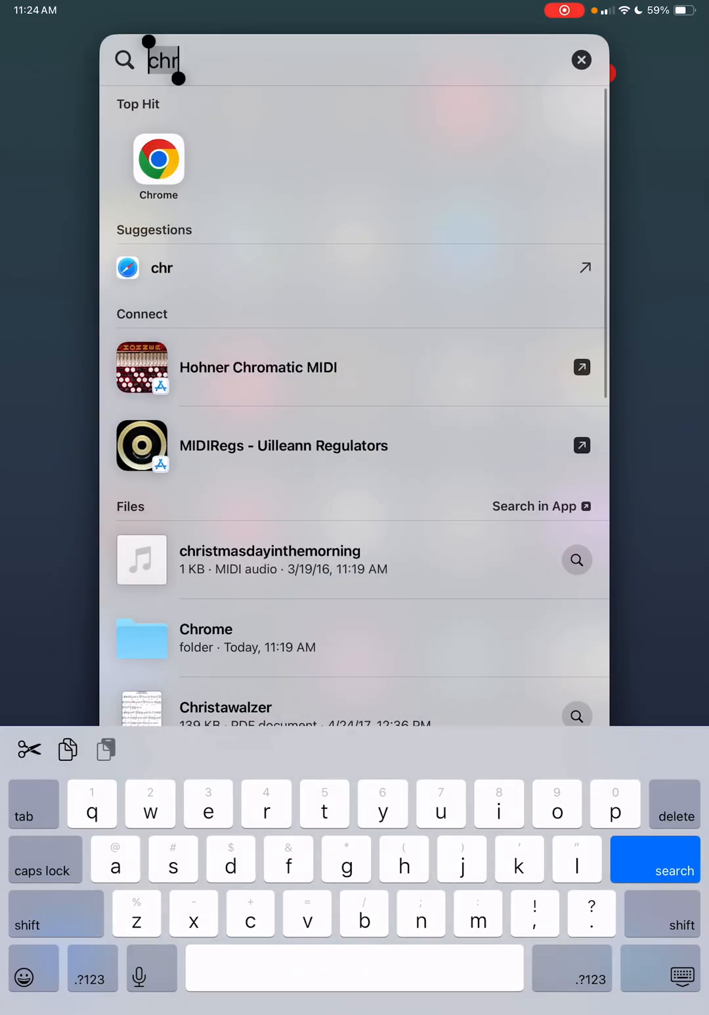
{"action": "type", "text": "files"}
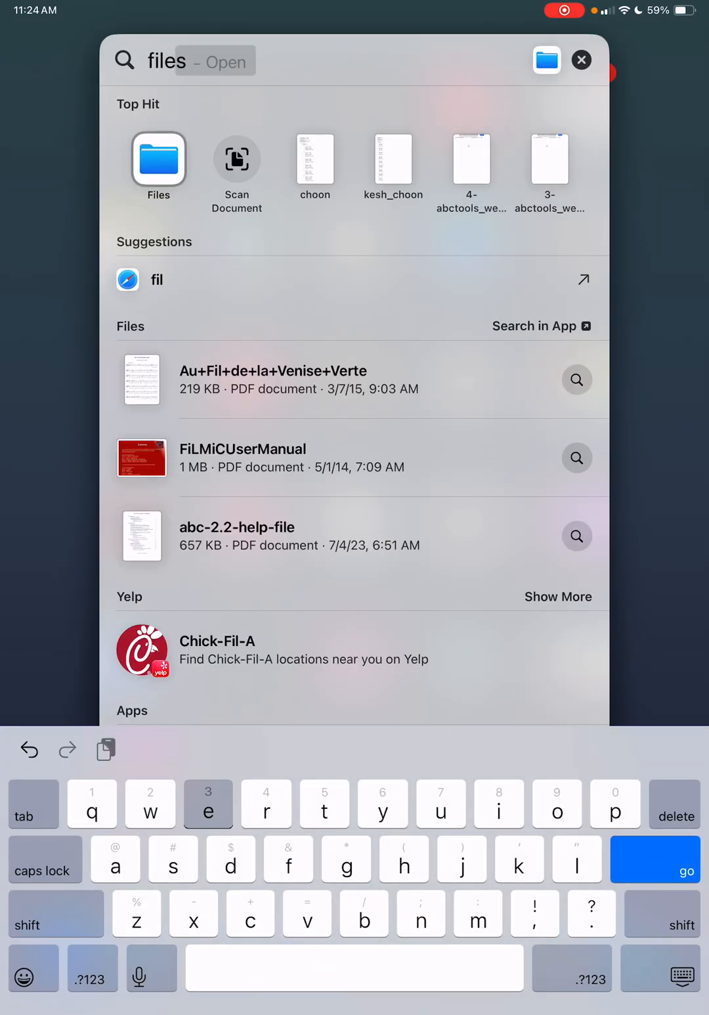
{"action": "left_click", "coordinate": [158, 158]}
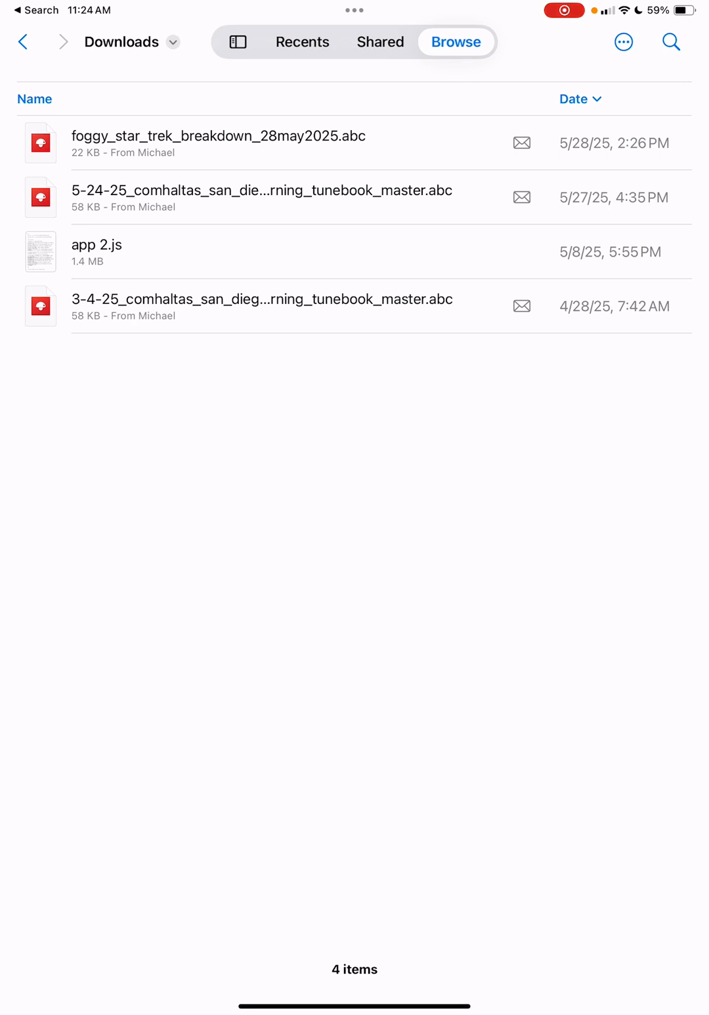
{"action": "key", "text": "home"}
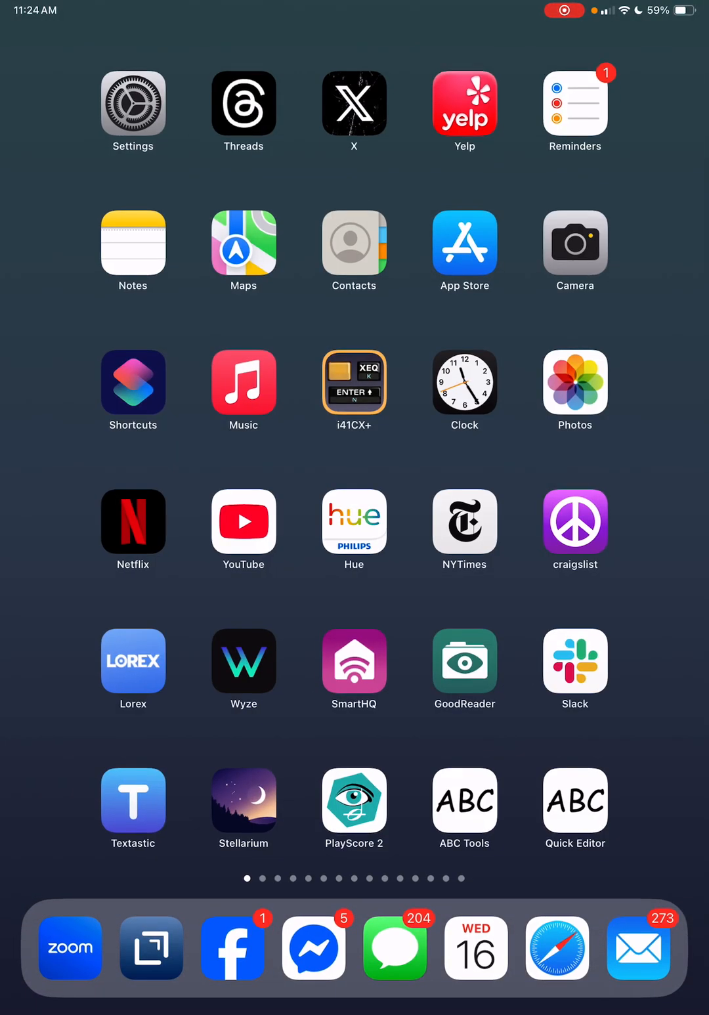
- Open Safari's downloads list and tap the 2 KB Cooley's Set to show it in Files
{"action": "left_click", "coordinate": [464, 808]}
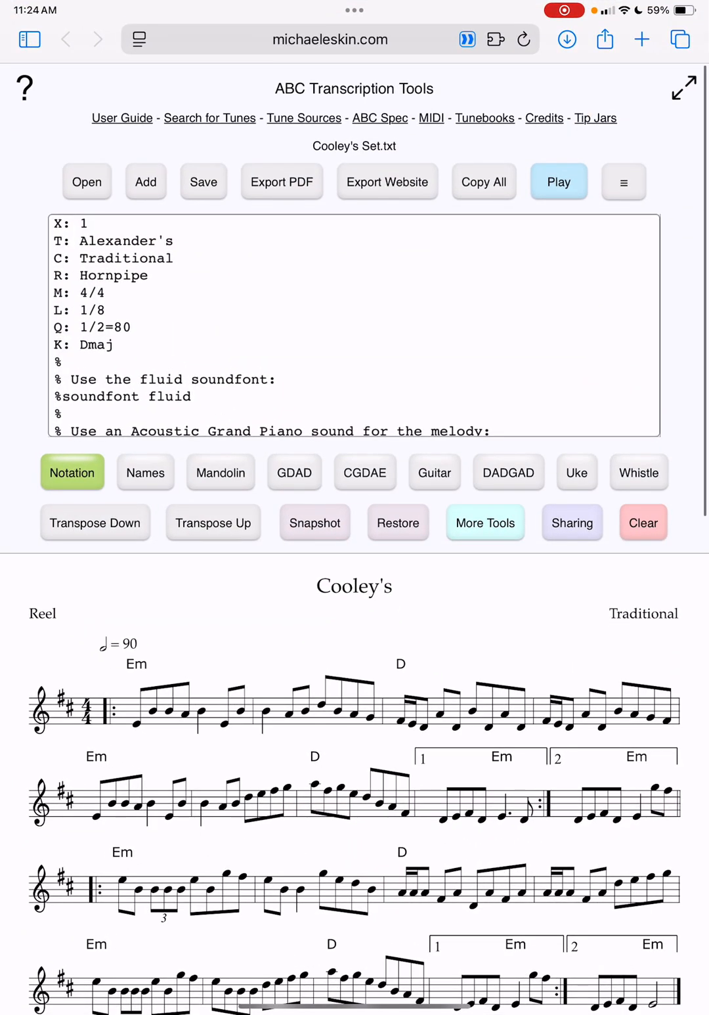
{"action": "left_click", "coordinate": [566, 40]}
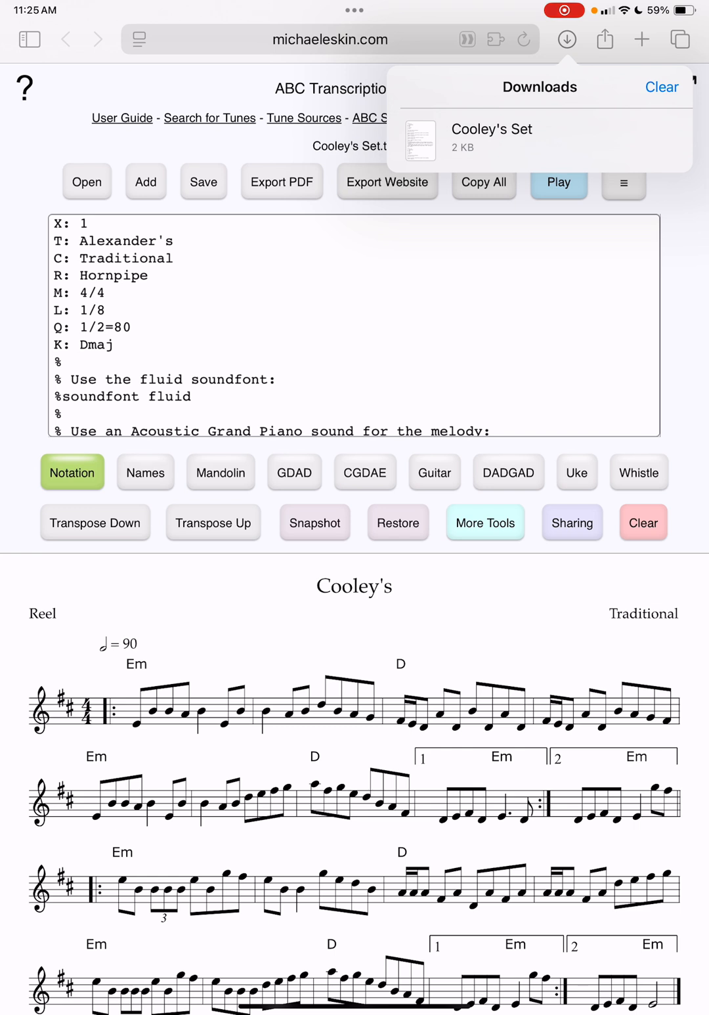
{"action": "left_click", "coordinate": [491, 130]}
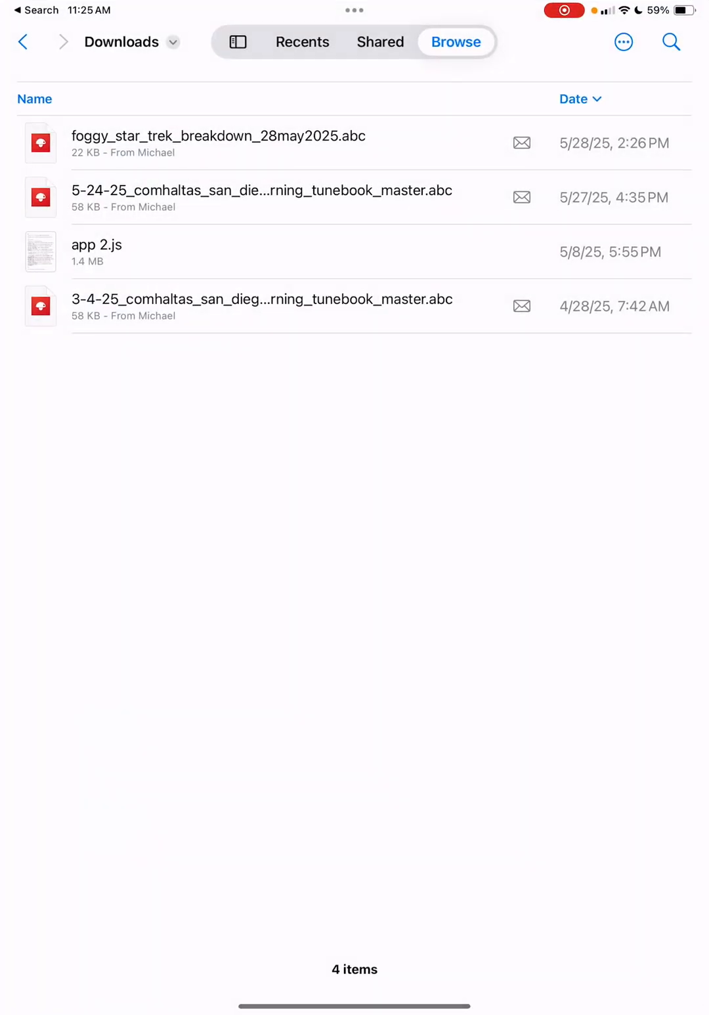
- Go back to On My iPad and browse its folders, including the four-item Downloads
{"action": "left_click", "coordinate": [23, 41]}
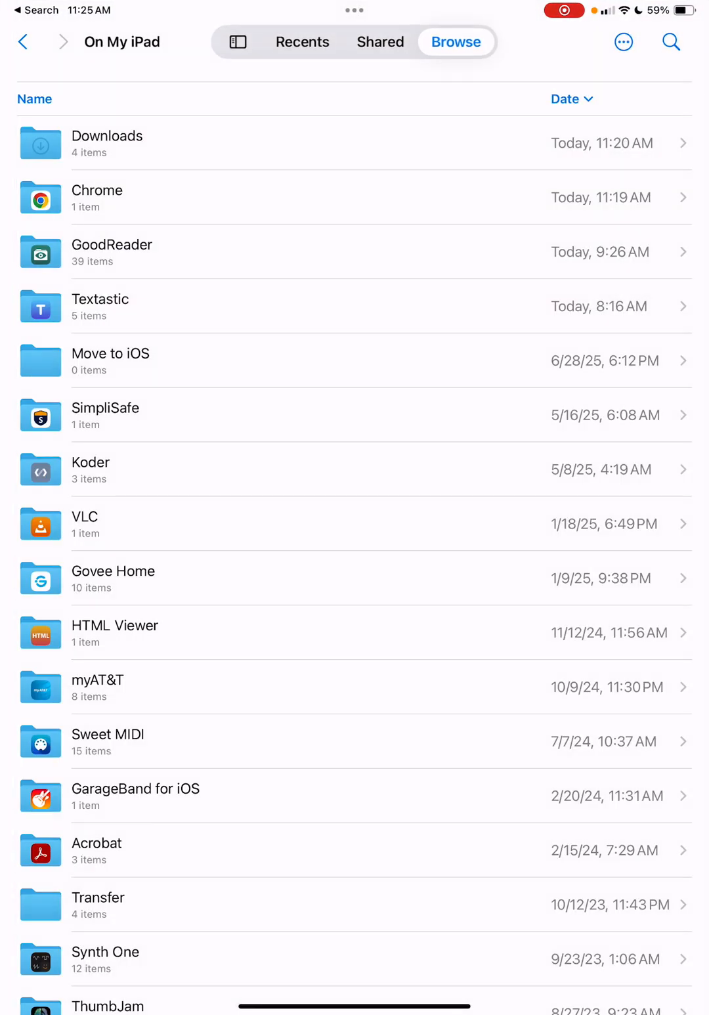
{"action": "left_click", "coordinate": [111, 251]}
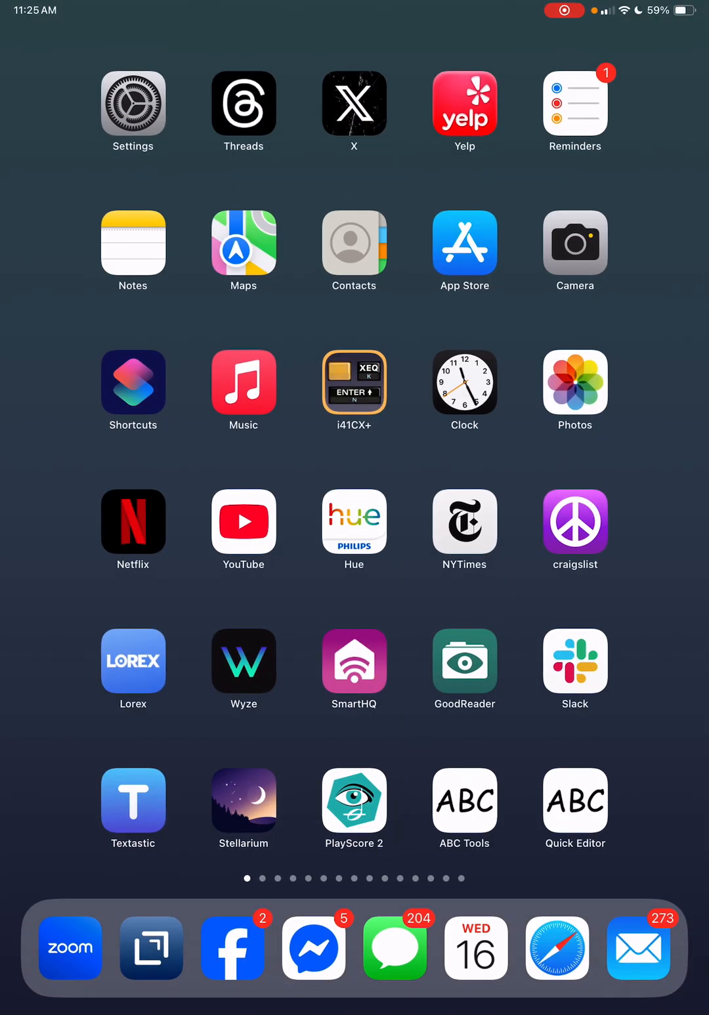
- Reopen Cooley's Set.txt through Open > Choose File, loading all three tunes
{"action": "left_click", "coordinate": [464, 800]}
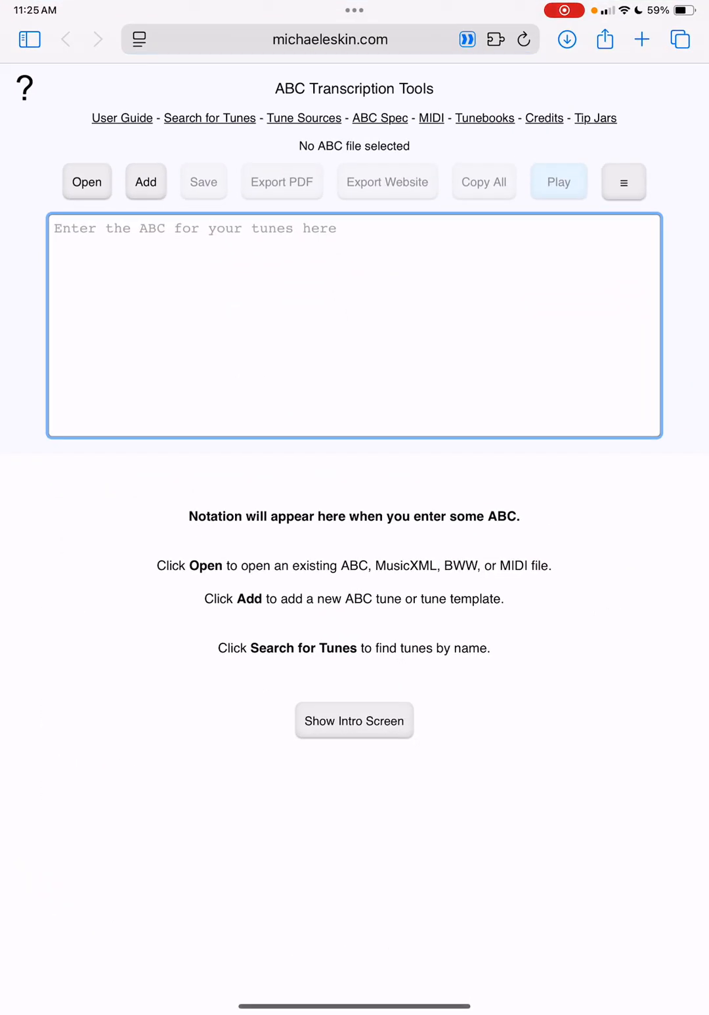
{"action": "left_click", "coordinate": [86, 182]}
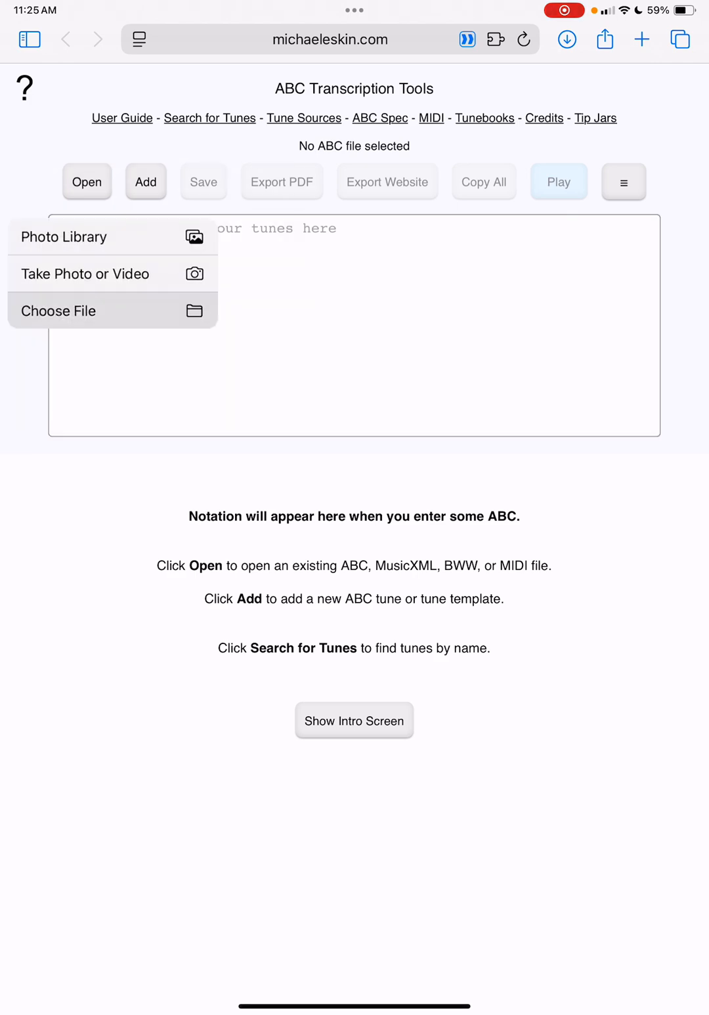
{"action": "left_click", "coordinate": [58, 311]}
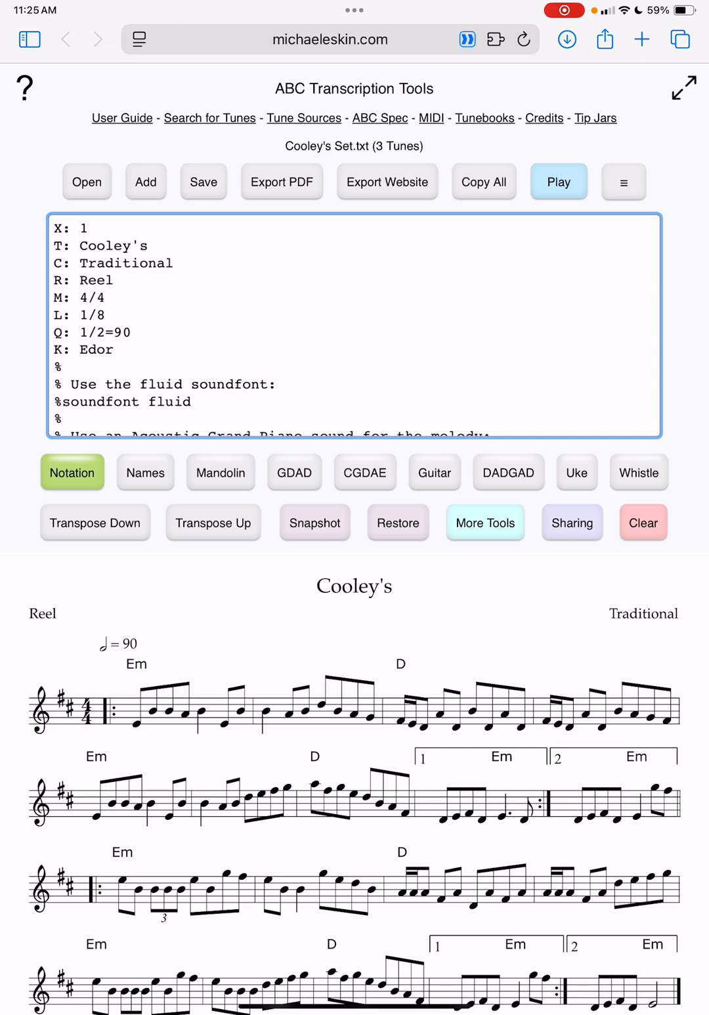
- Export the three tunes as a PDF with default settings and accept downloading Cooley's Set.pdf
{"action": "left_click", "coordinate": [281, 182]}
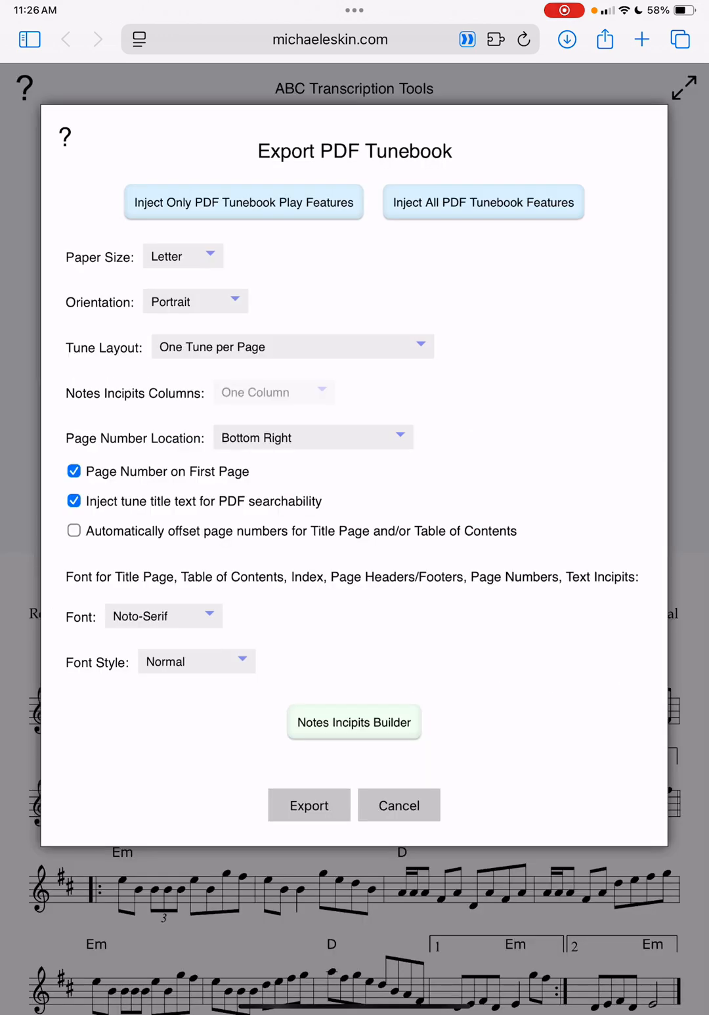
{"action": "left_click", "coordinate": [309, 805]}
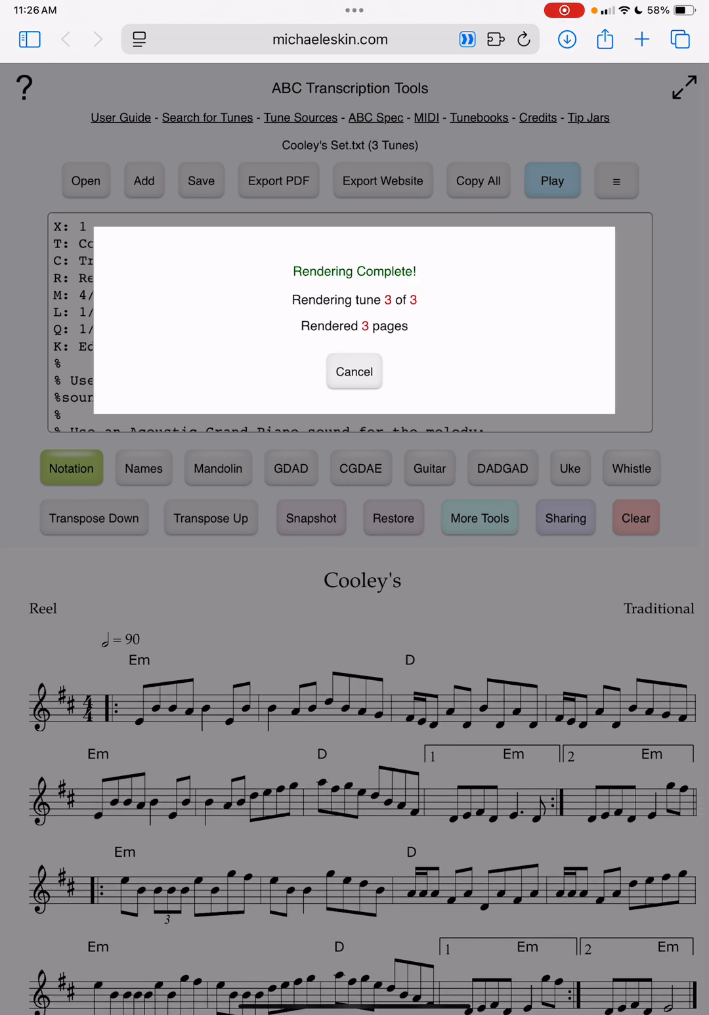
{"action": "left_click", "coordinate": [353, 372]}
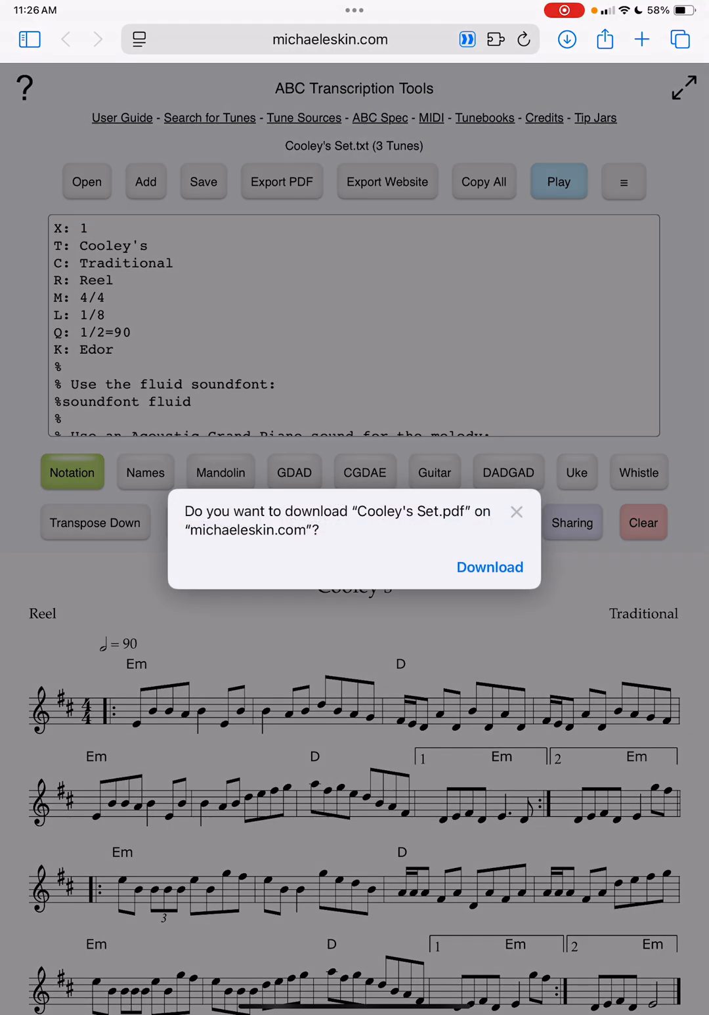
{"action": "left_click", "coordinate": [517, 511]}
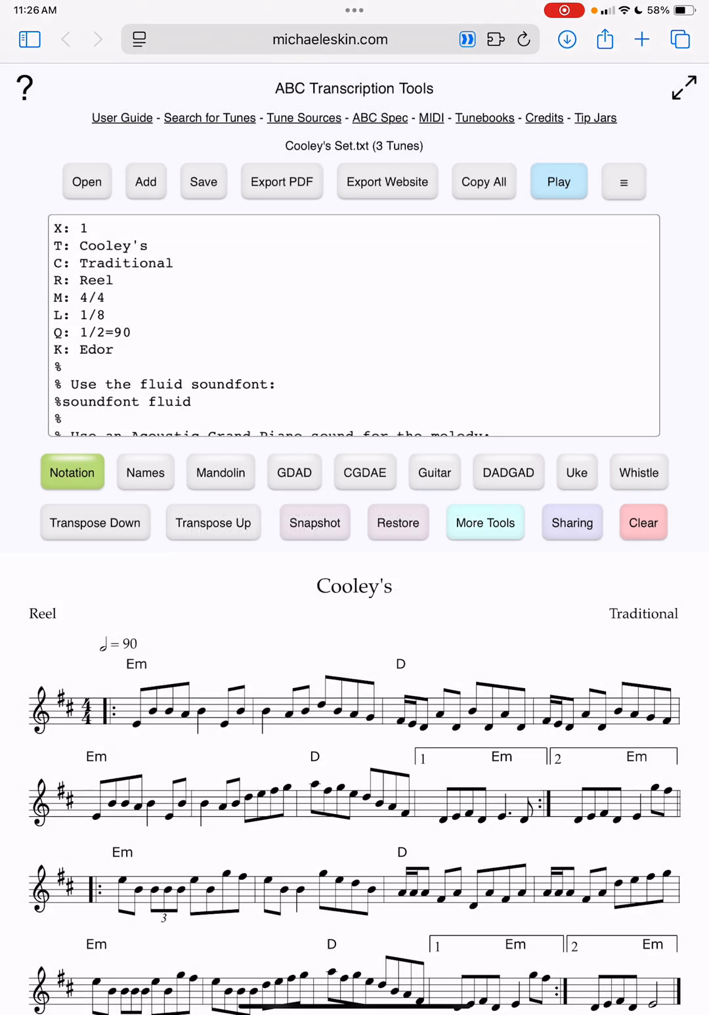
- View Safari's downloads showing the 1.1 MB Cooley's Set PDF, then switch to Chrome
{"action": "left_click", "coordinate": [566, 39]}
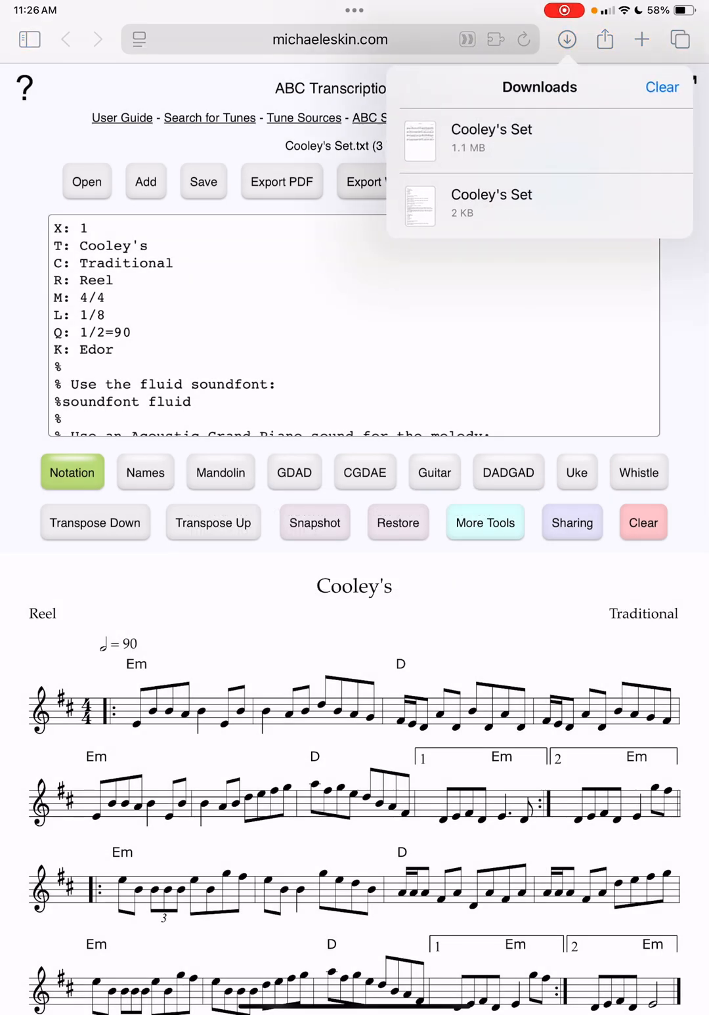
{"action": "left_click", "coordinate": [491, 138]}
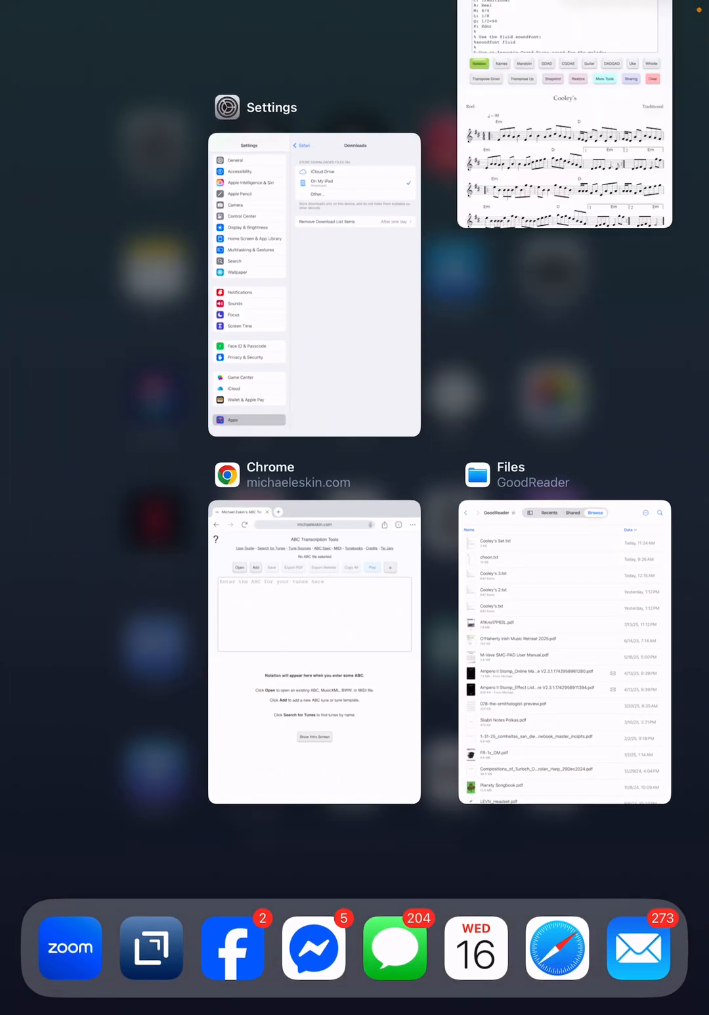
{"action": "left_click", "coordinate": [314, 650]}
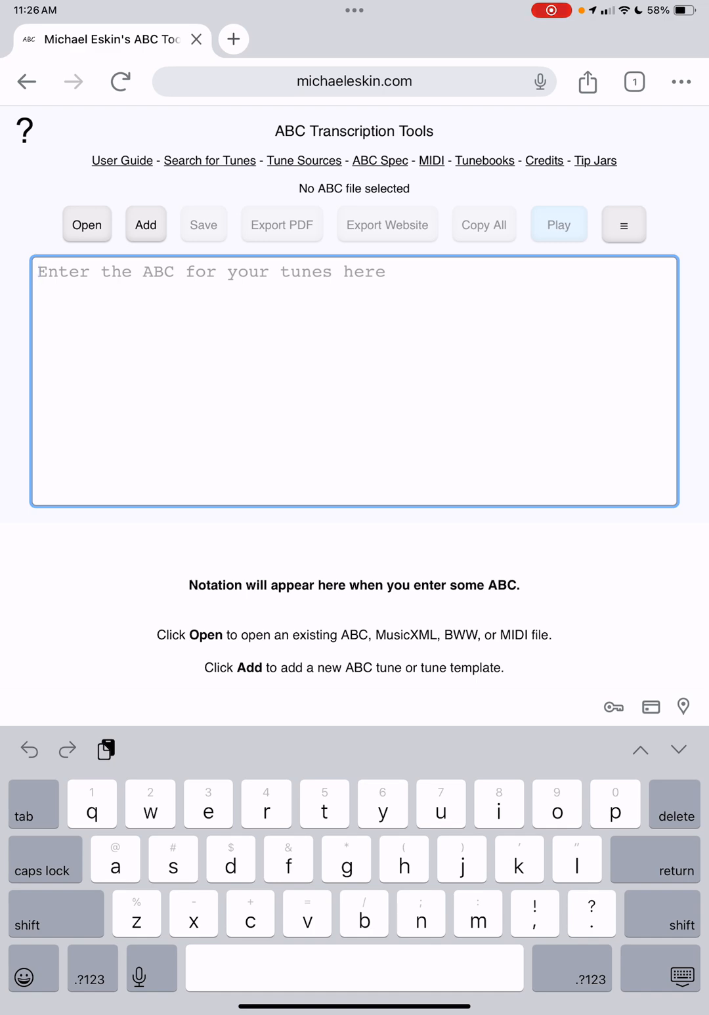
- In Chrome, rename the set to Cooley's Chrome Set.txt and save it into Files' Chrome folder
{"action": "left_click", "coordinate": [145, 225]}
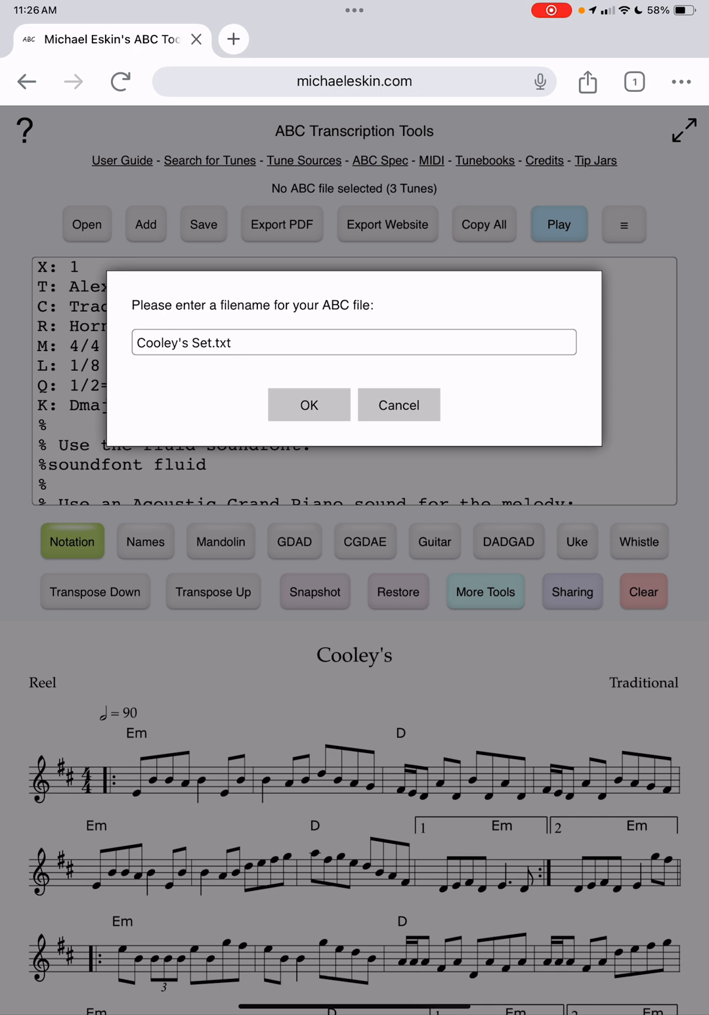
{"action": "left_click", "coordinate": [354, 342]}
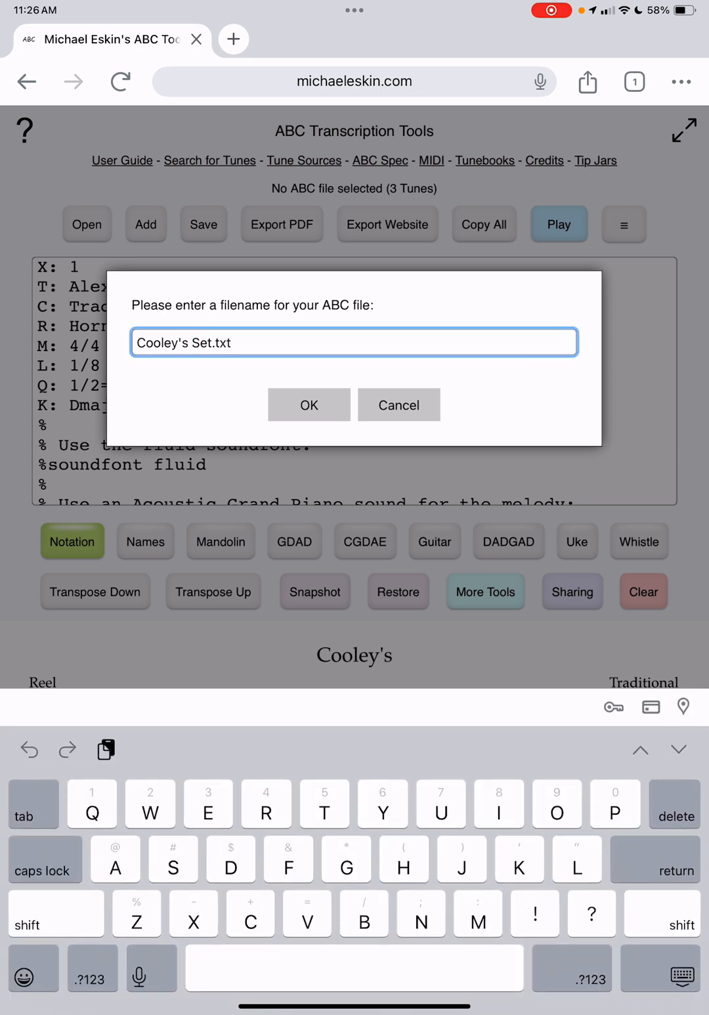
{"action": "type", "text": "Chrome"}
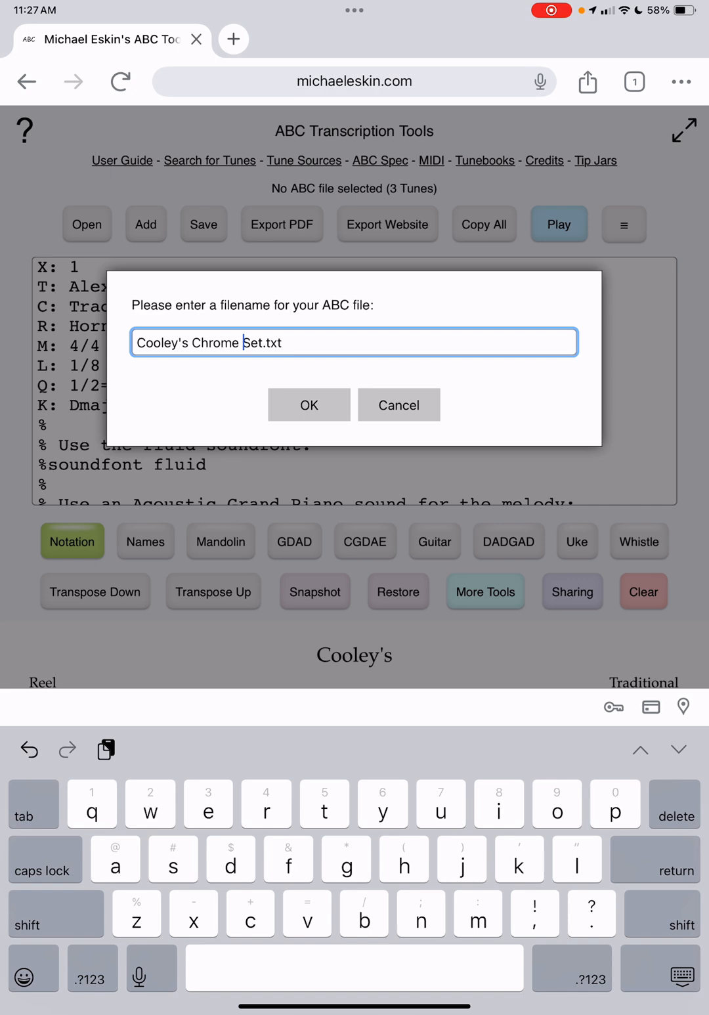
{"action": "left_click", "coordinate": [309, 405]}
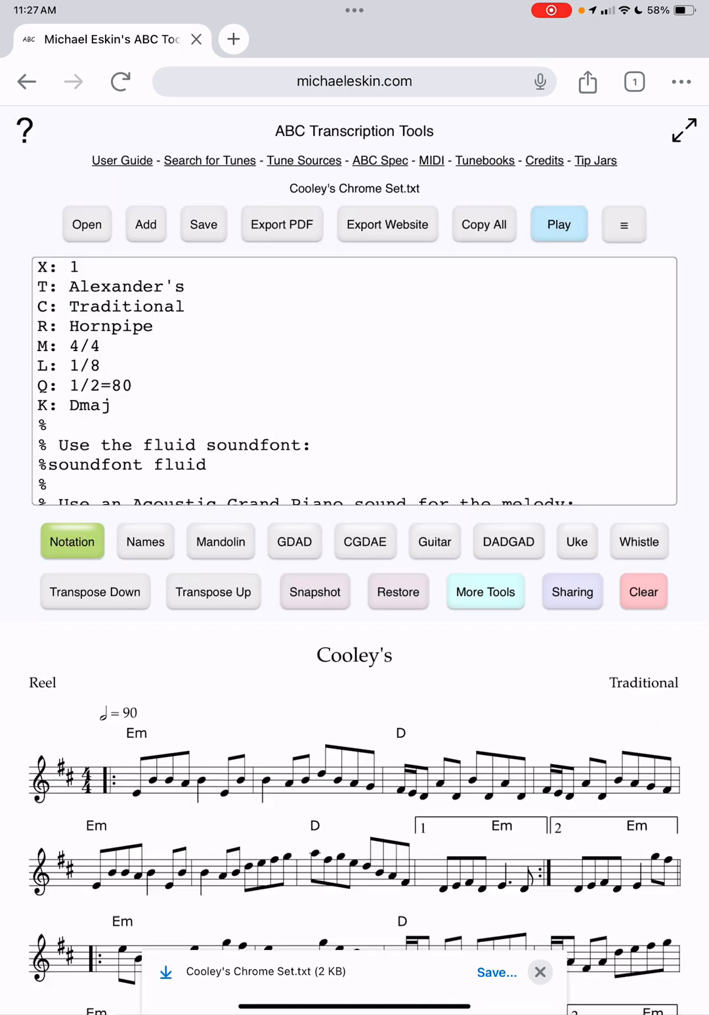
{"action": "left_click", "coordinate": [497, 972]}
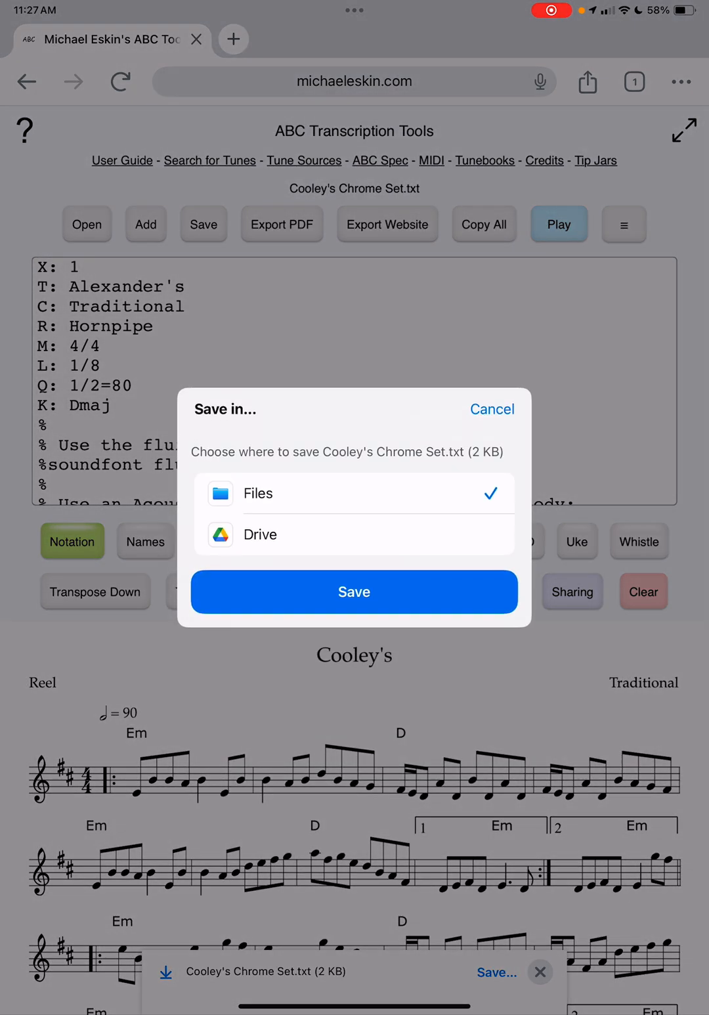
{"action": "left_click", "coordinate": [353, 592]}
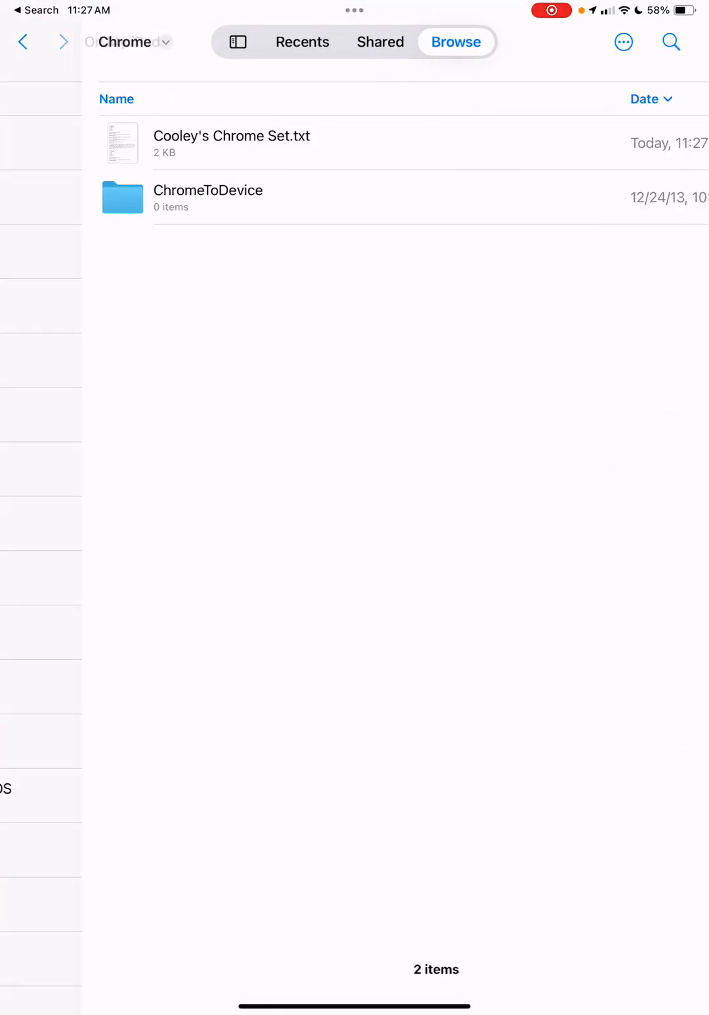
- Close the Files app and go back to the iPad home screen
{"action": "left_click", "coordinate": [237, 41]}
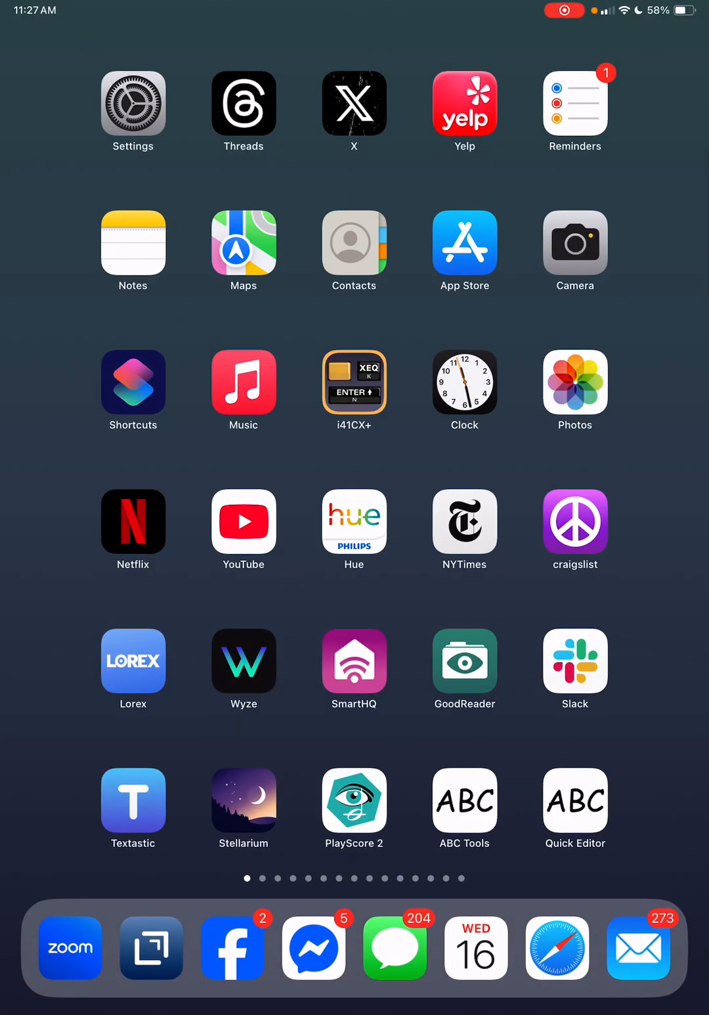
- Download the three-tune set from Safari as Cooley's Safari Set.txt and view Safari's downloads
{"action": "left_click", "coordinate": [463, 799]}
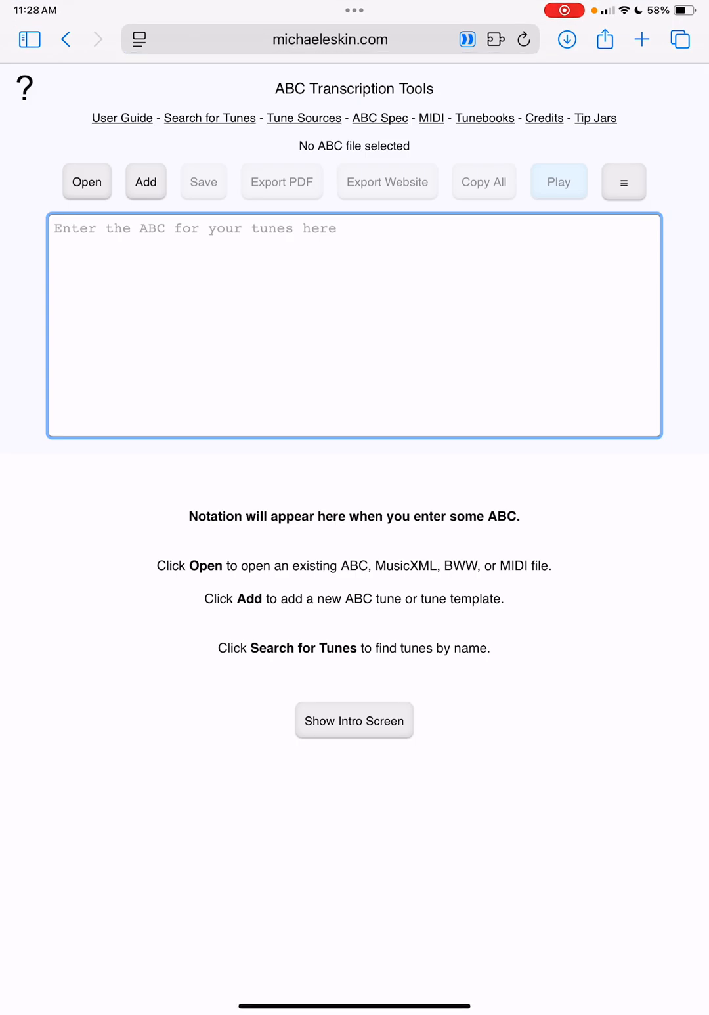
{"action": "left_click", "coordinate": [145, 181]}
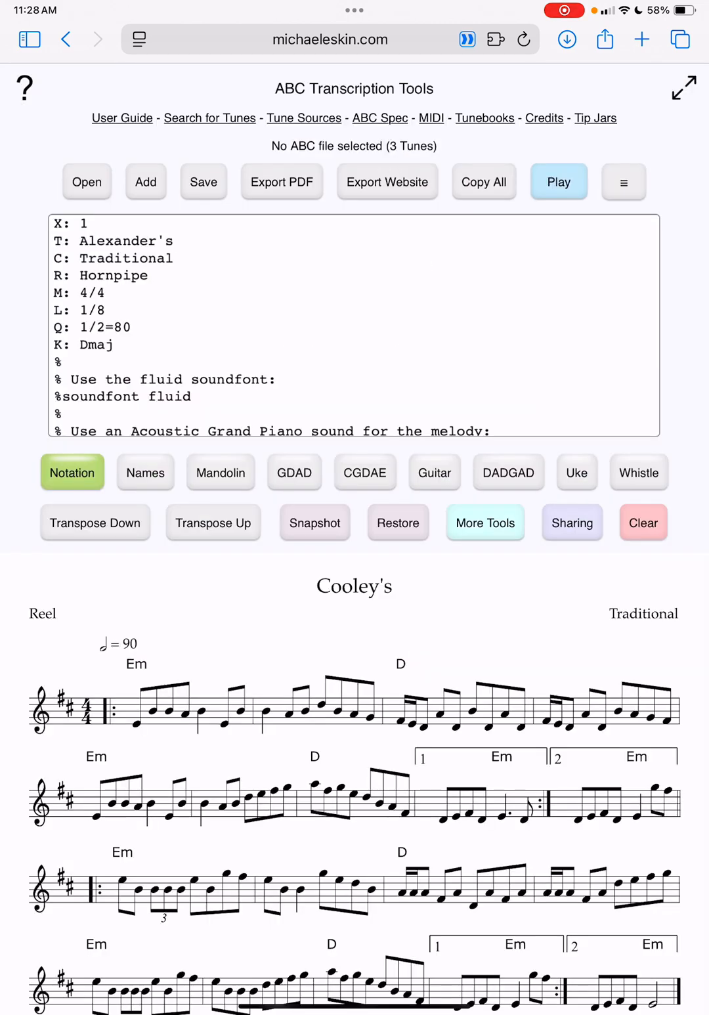
{"action": "left_click", "coordinate": [203, 181]}
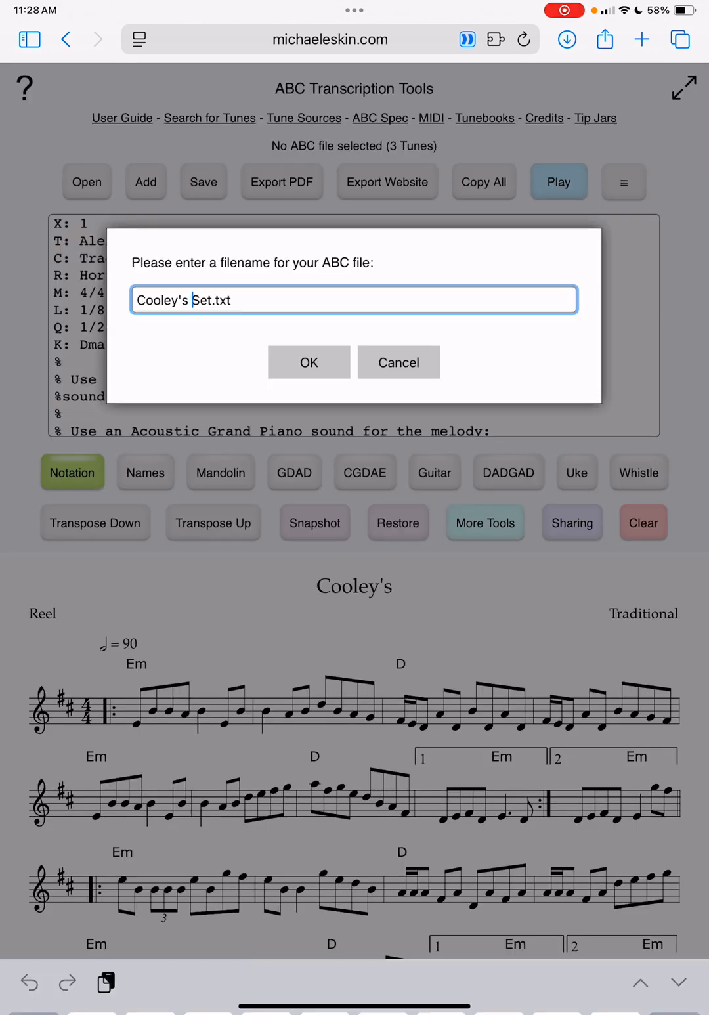
{"action": "type", "text": "aS"}
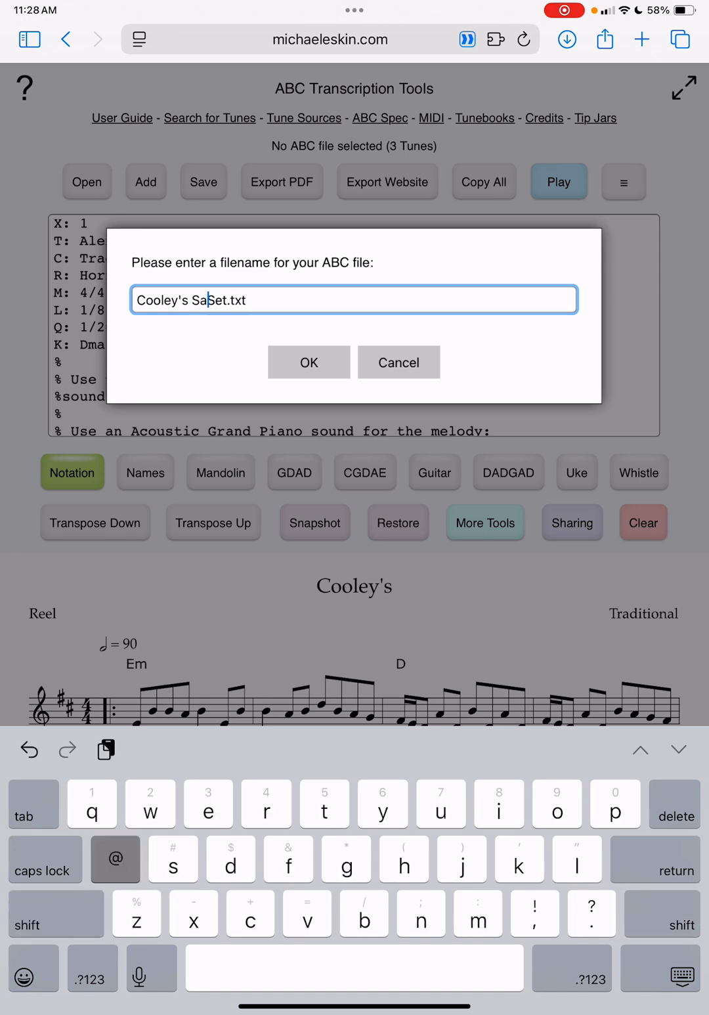
{"action": "type", "text": "fari"}
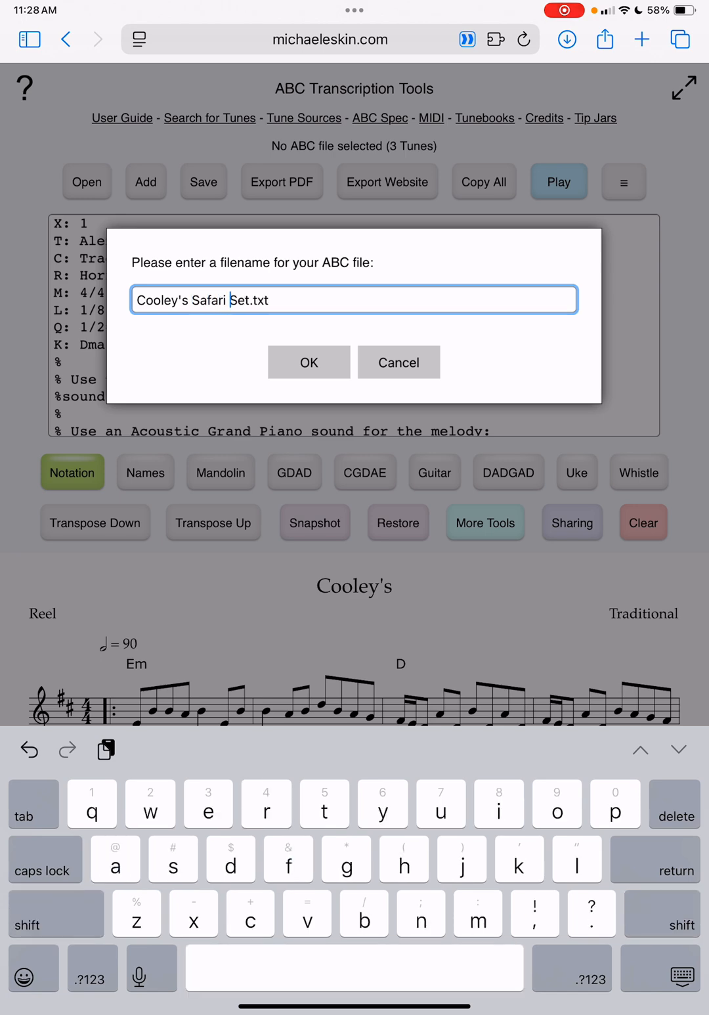
{"action": "left_click", "coordinate": [309, 361]}
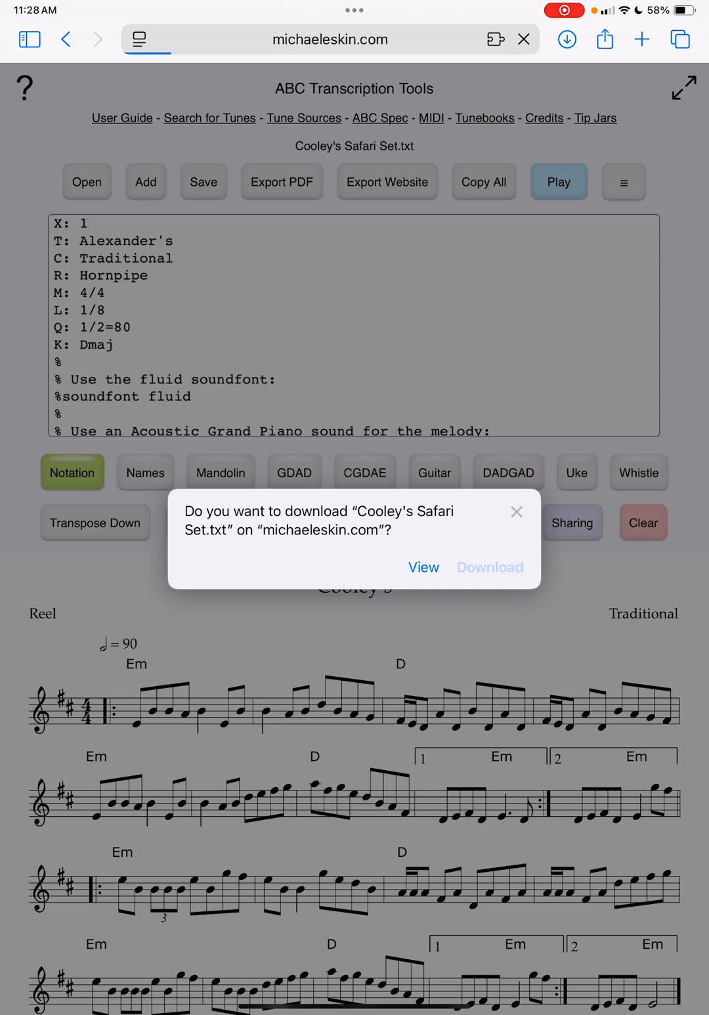
{"action": "left_click", "coordinate": [517, 512]}
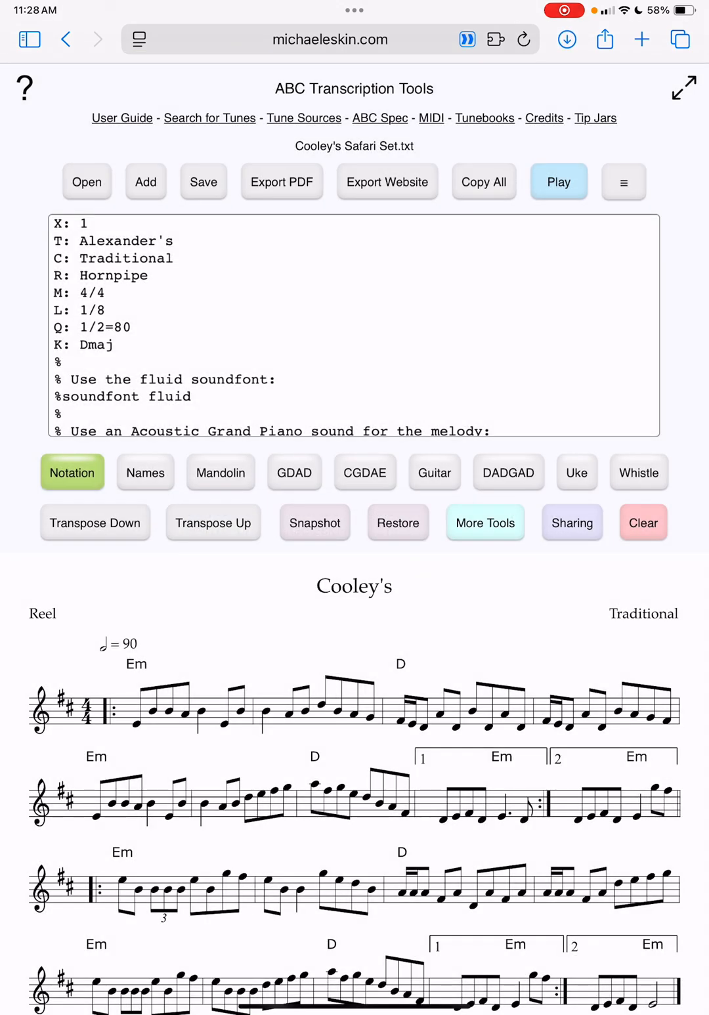
{"action": "left_click", "coordinate": [566, 39]}
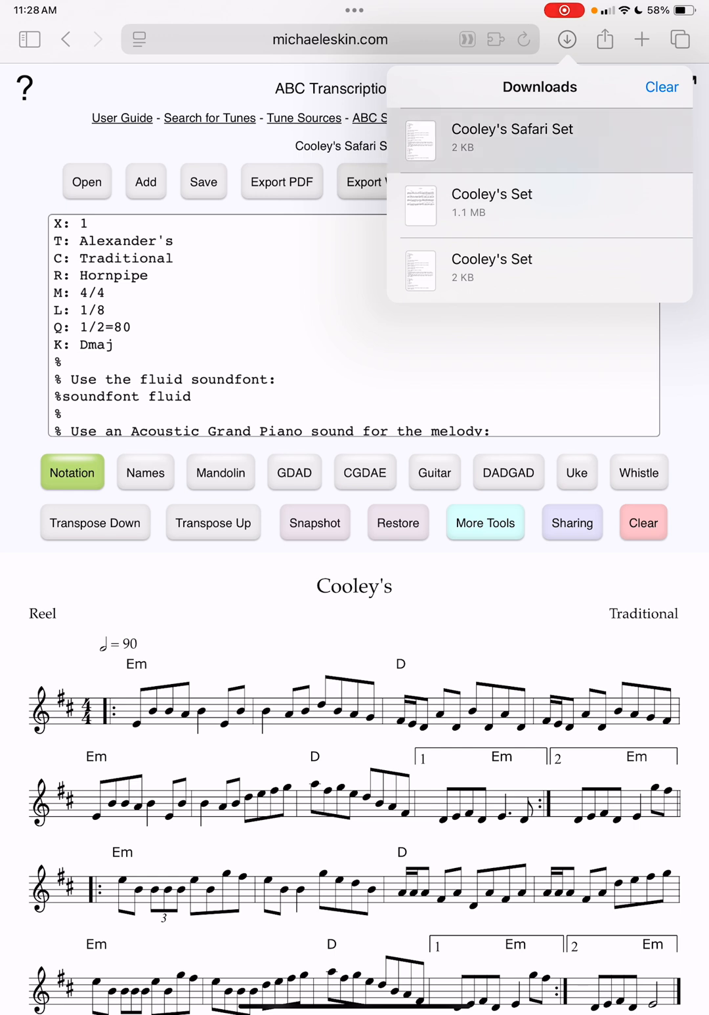
- Open Cooley's Safari Set.txt in GoodReader, then return to GoodReader's Files folder
{"action": "left_click", "coordinate": [512, 138]}
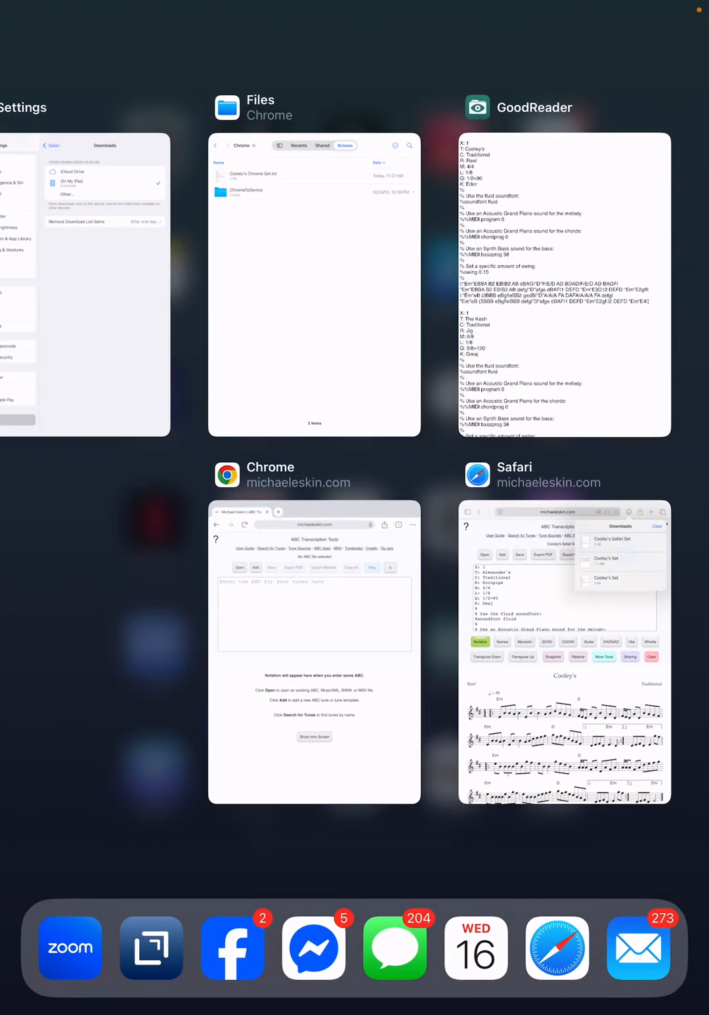
{"action": "left_click", "coordinate": [314, 282]}
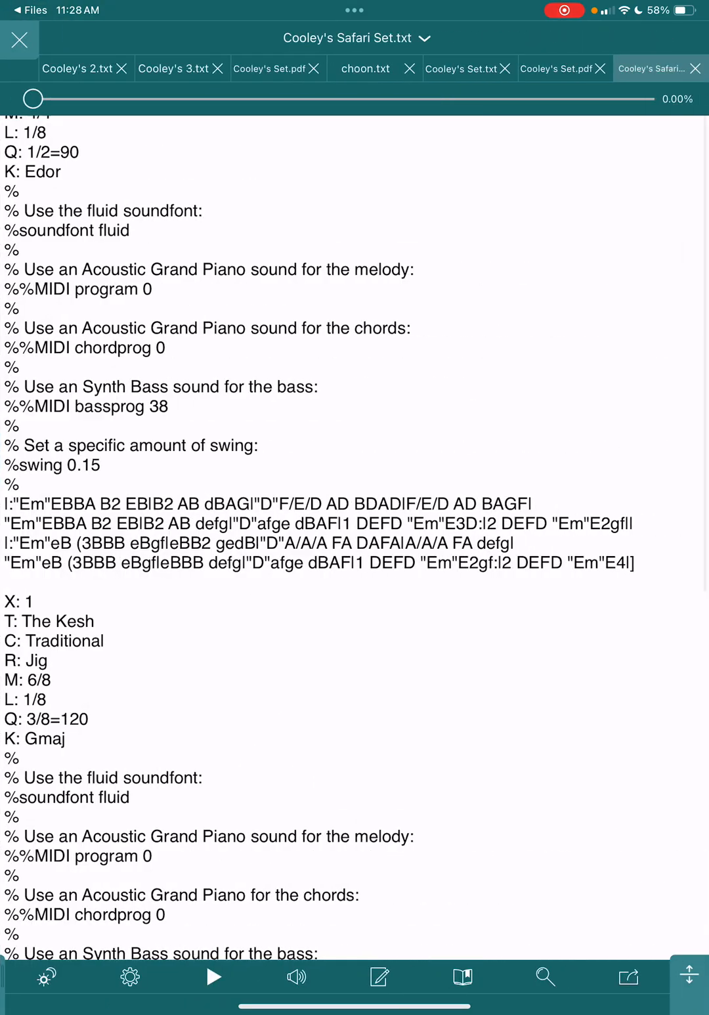
{"action": "left_click", "coordinate": [19, 39]}
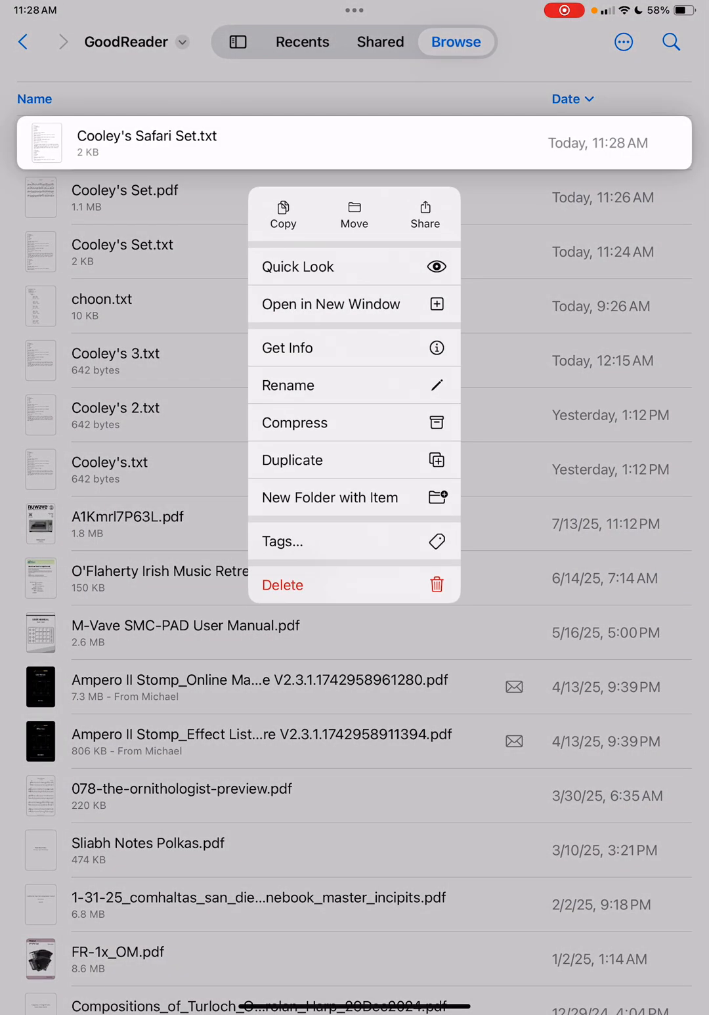
- Bring up sharing options for Cooley's Safari Set.txt and choose a share destination
{"action": "left_click", "coordinate": [425, 214]}
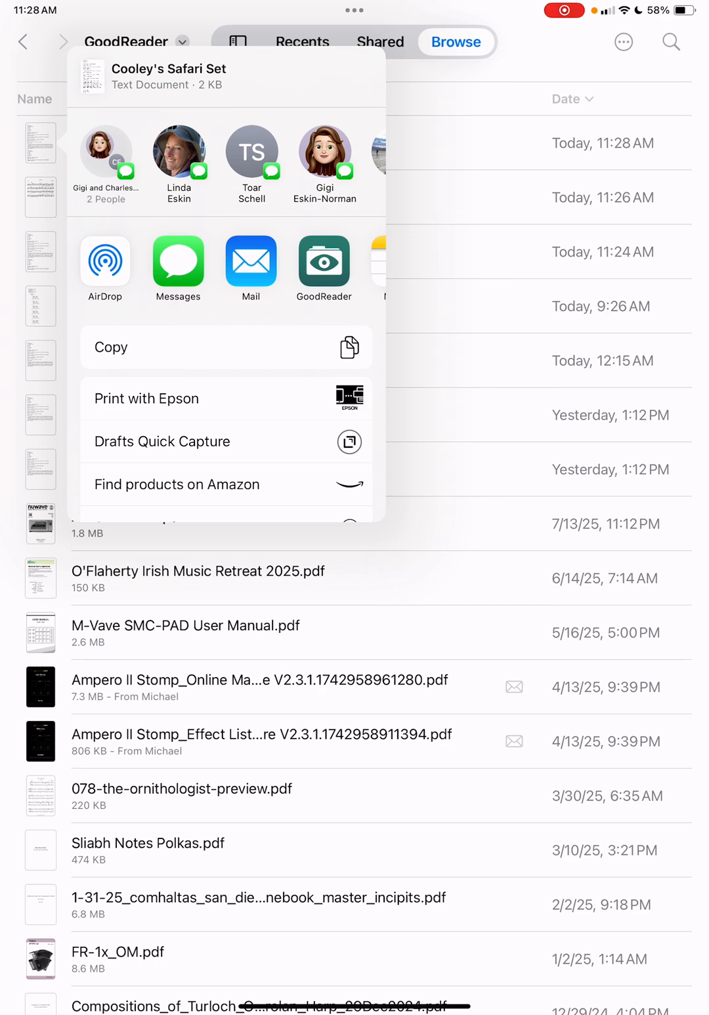
{"action": "left_click", "coordinate": [324, 263]}
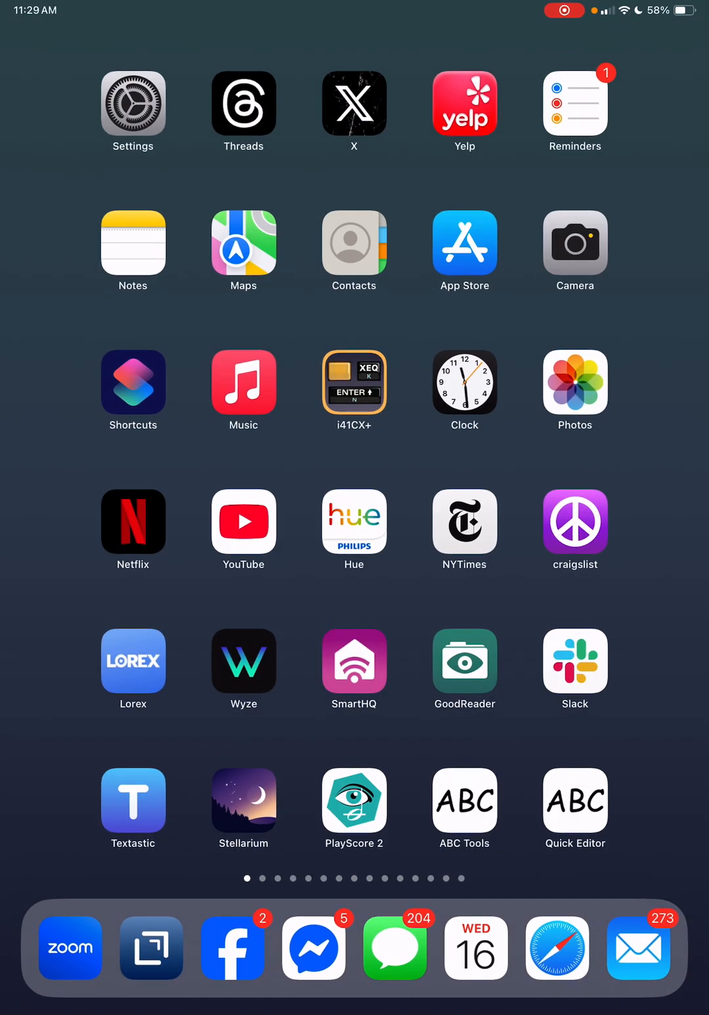
- View choon.txt full screen in GoodReader, then reopen ABC Transcription Tools in Safari
{"action": "left_click", "coordinate": [465, 662]}
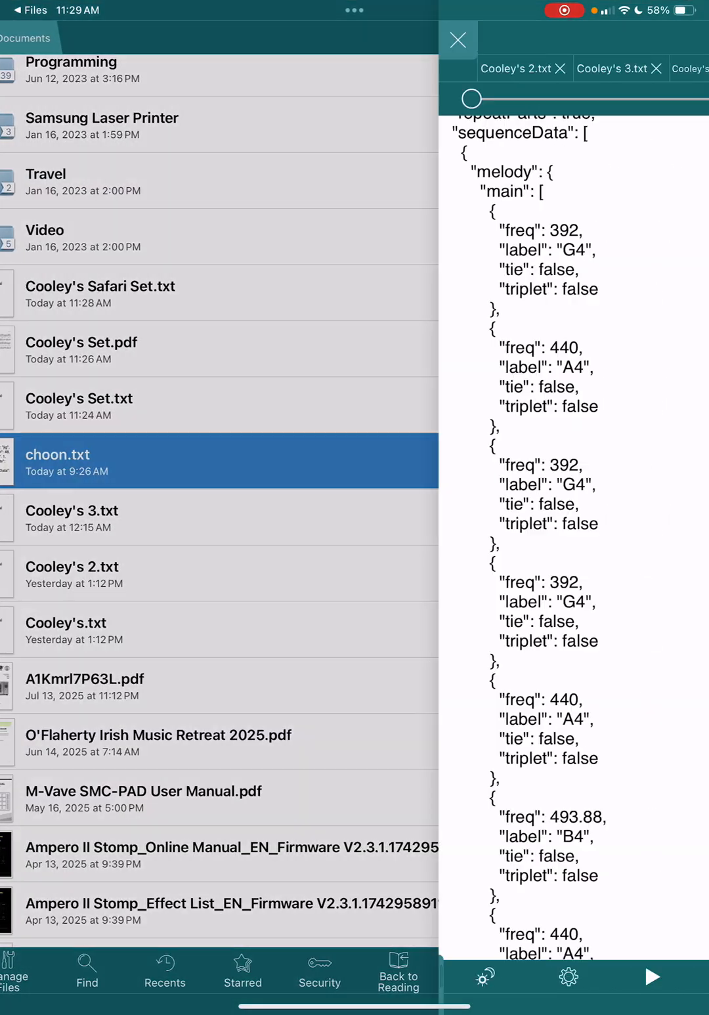
{"action": "left_click", "coordinate": [458, 39]}
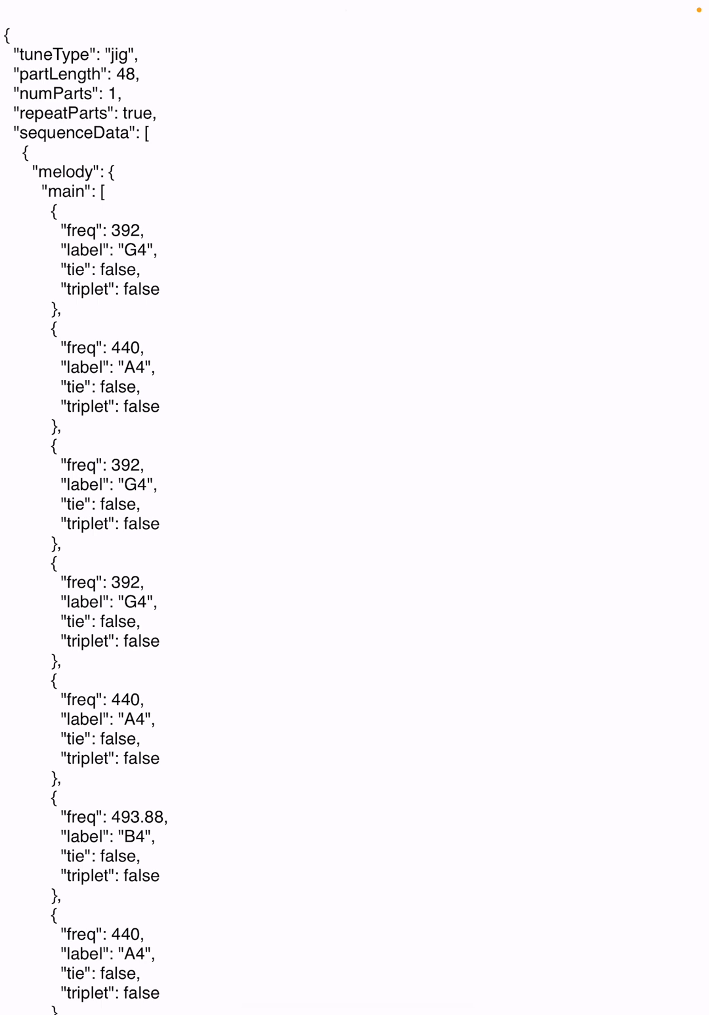
{"action": "key", "text": "home"}
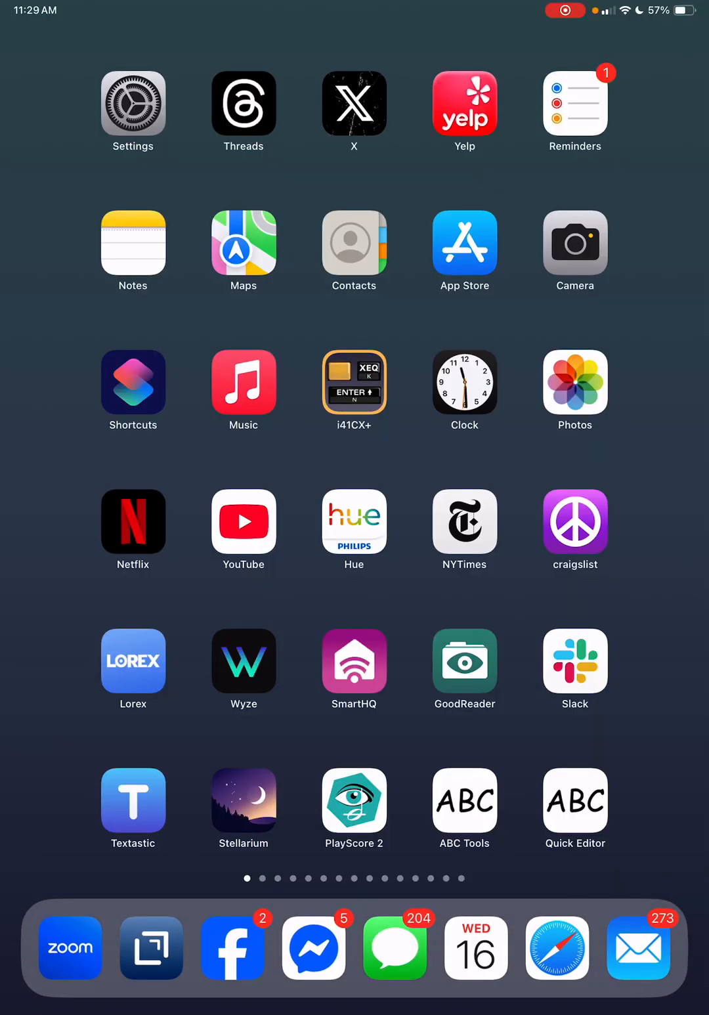
{"action": "left_click", "coordinate": [464, 801]}
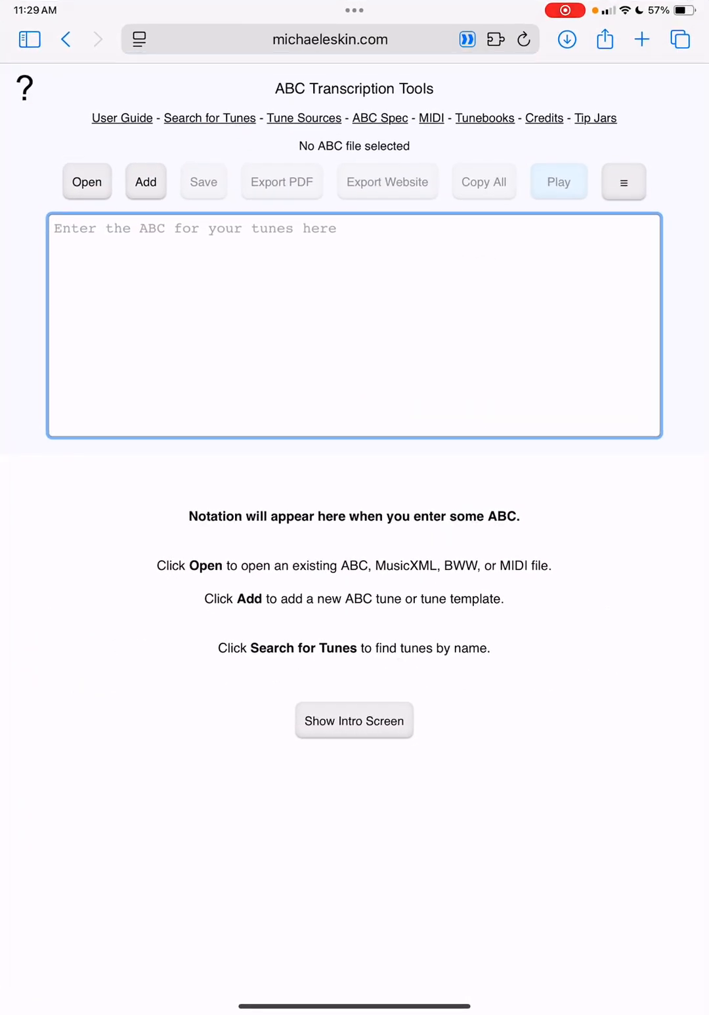